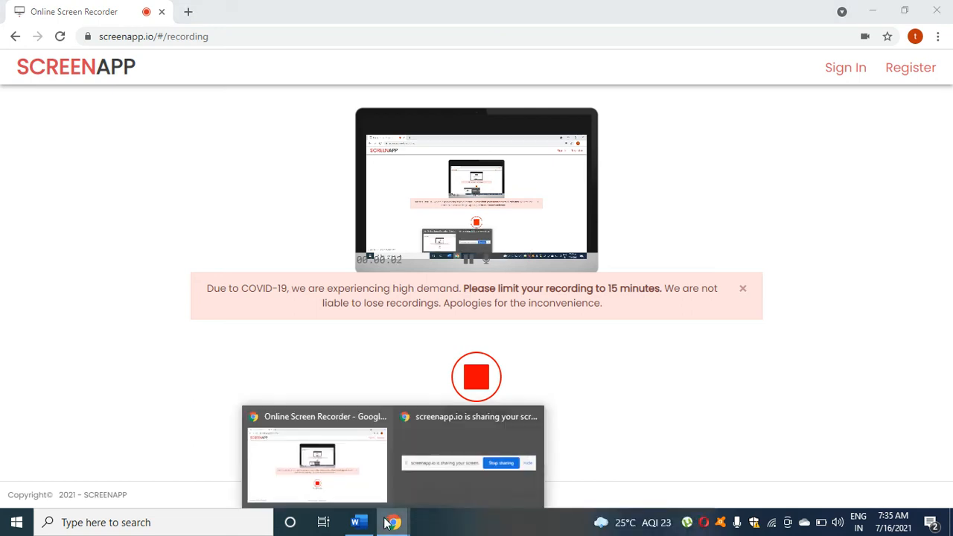
Step: Bring the tora problems Word document with the Big M problem to the front
click(359, 521)
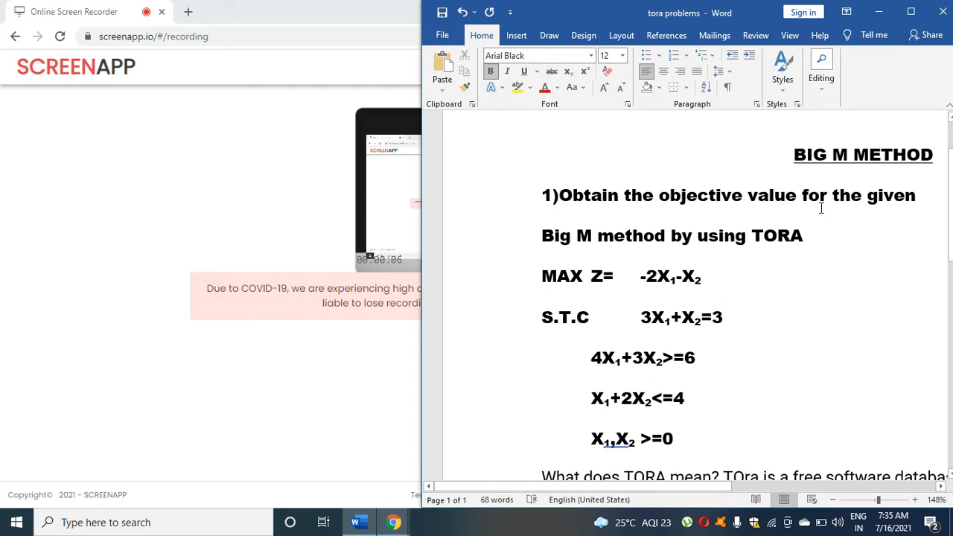
click(544, 235)
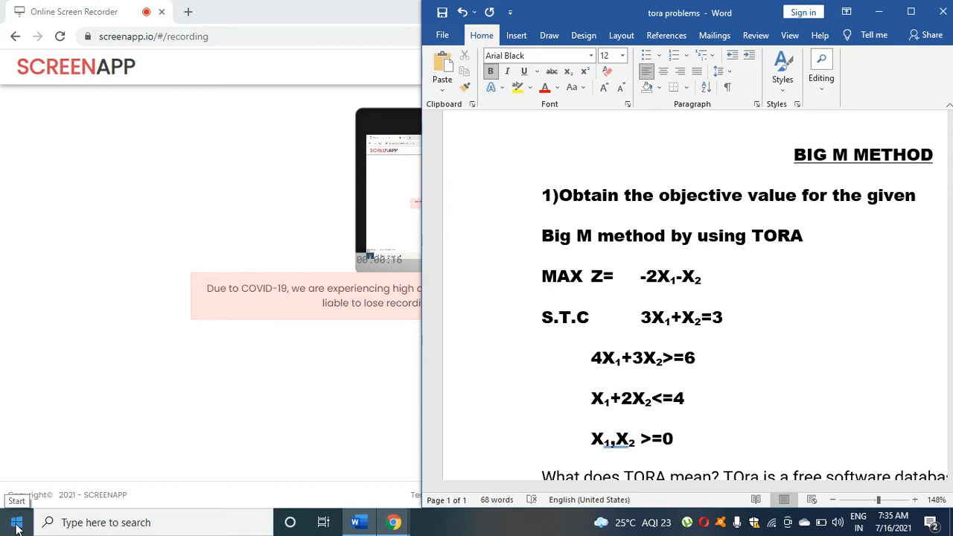
Step: Launch TORA, choose Linear Programming and Enter New Problem in decimal notation
click(15, 521)
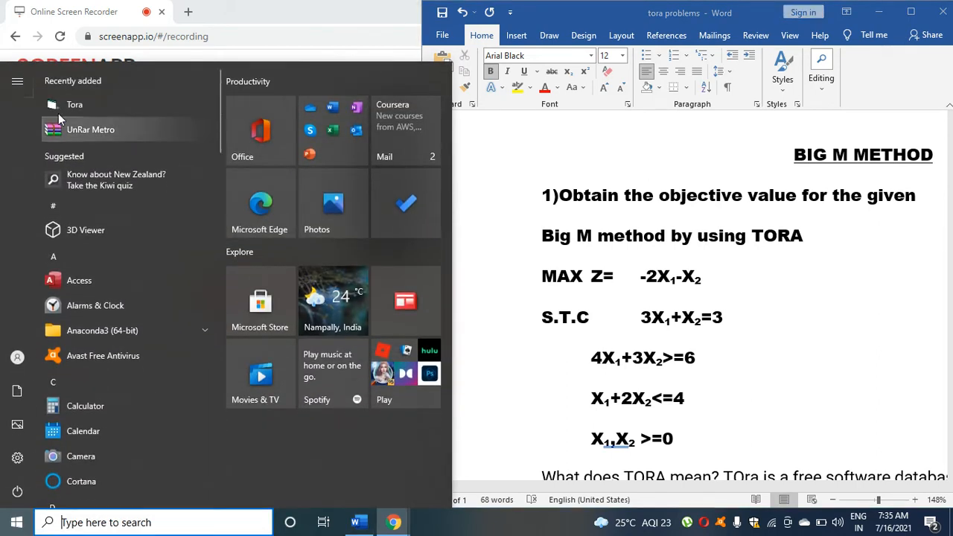
click(75, 104)
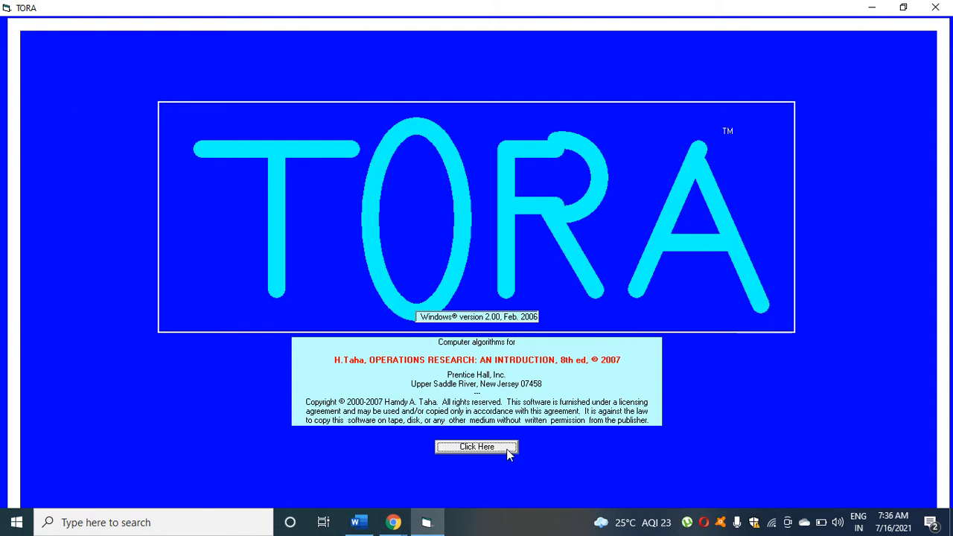
click(477, 447)
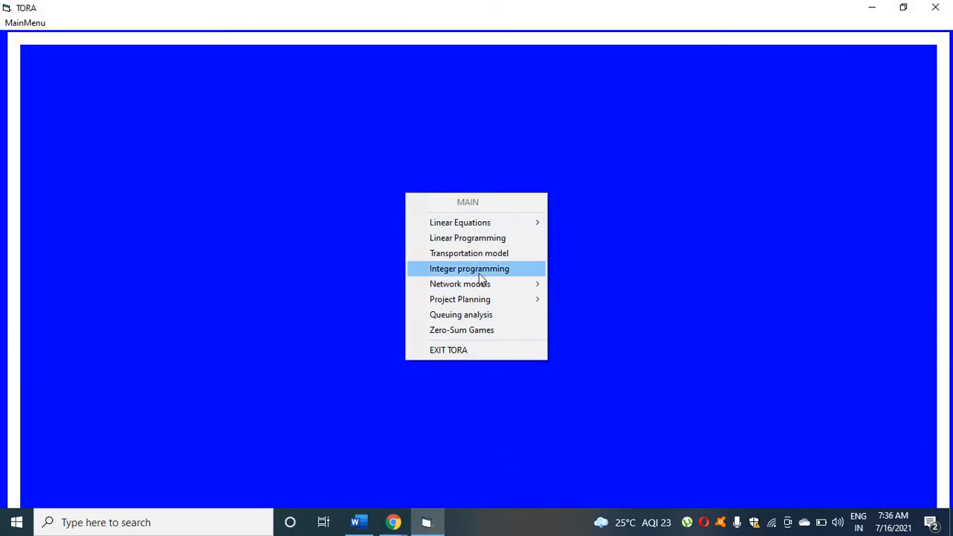
mouse_move(468, 238)
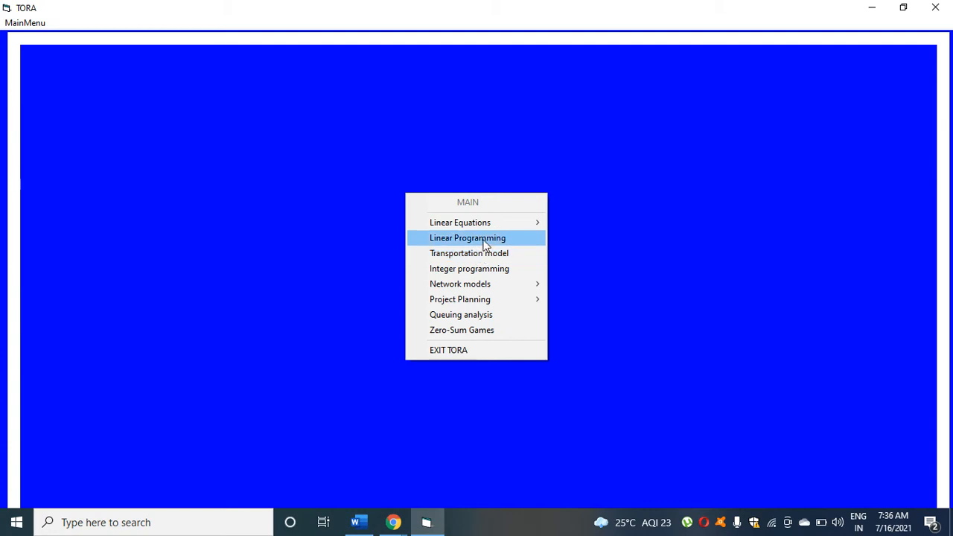
click(467, 238)
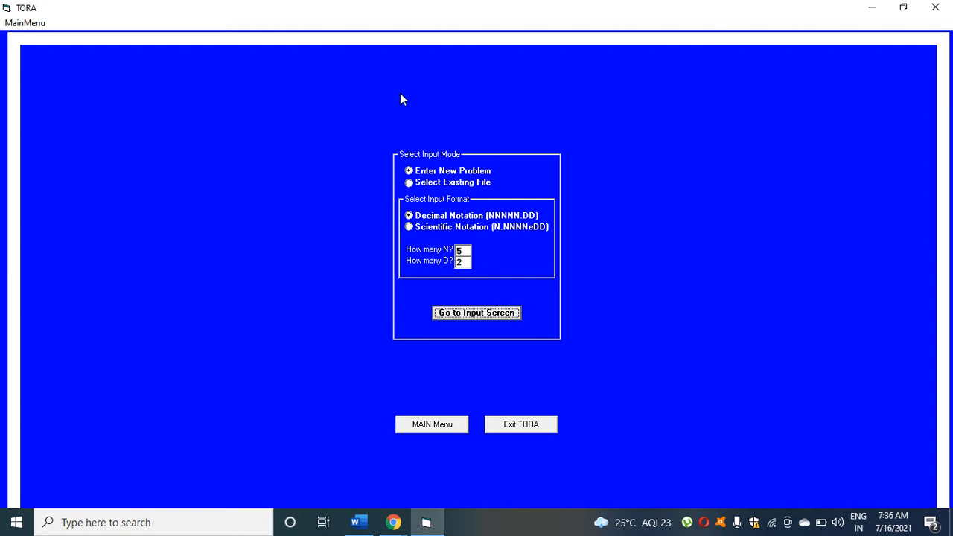
mouse_move(408, 156)
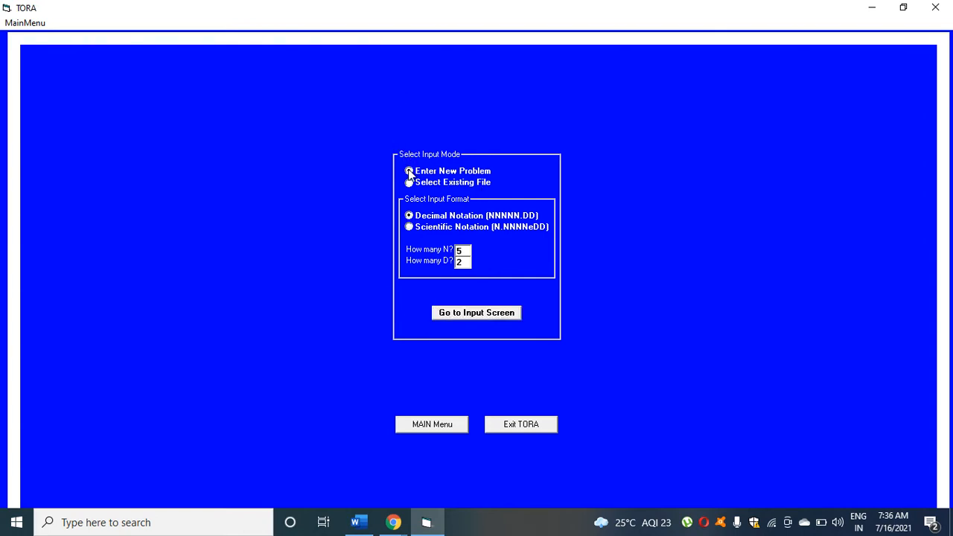
click(408, 169)
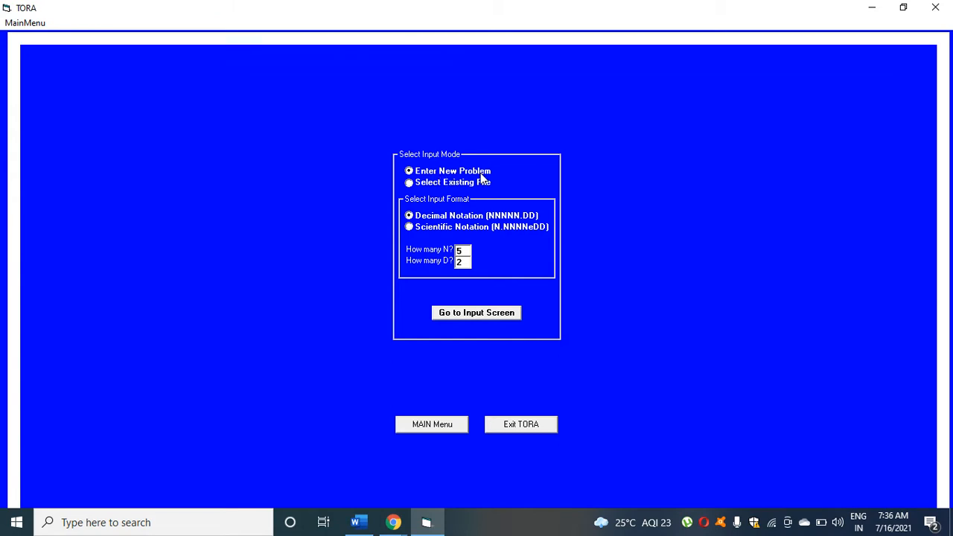
mouse_move(490, 313)
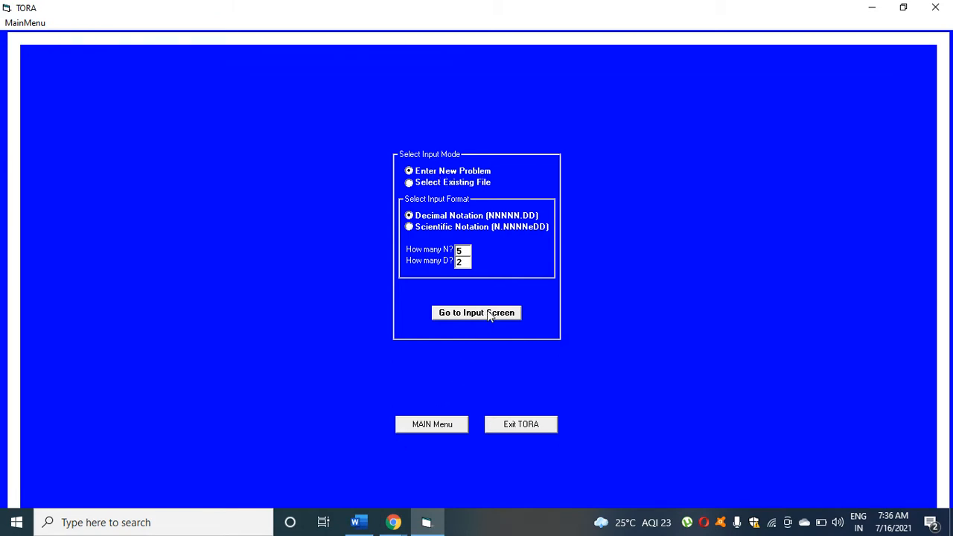
Step: Go to TORA's blank linear programming input screen beside the Word problem
click(477, 313)
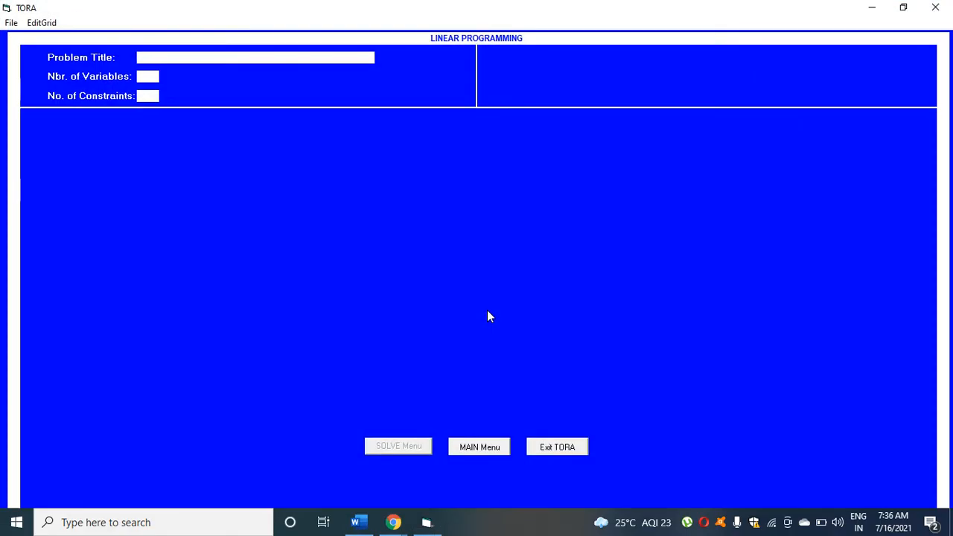
mouse_move(325, 132)
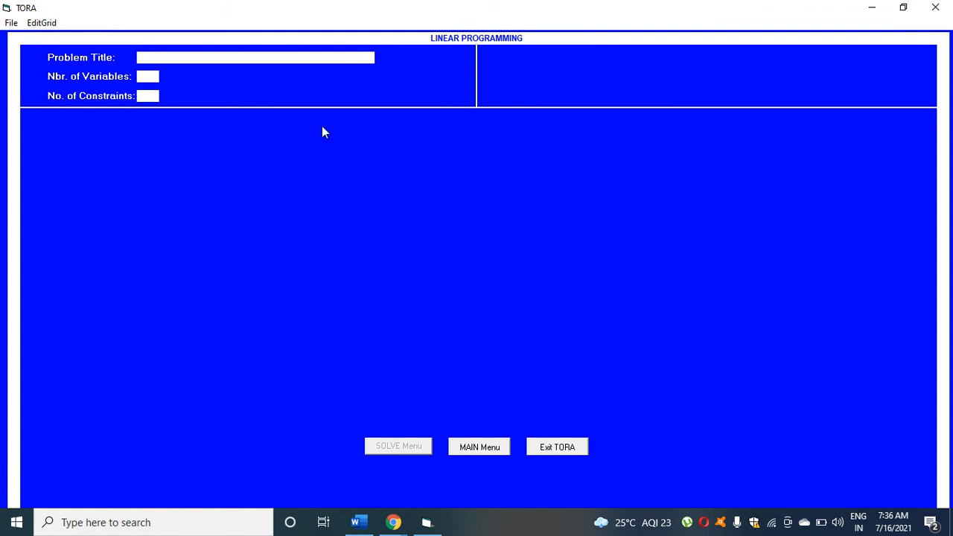
mouse_move(334, 453)
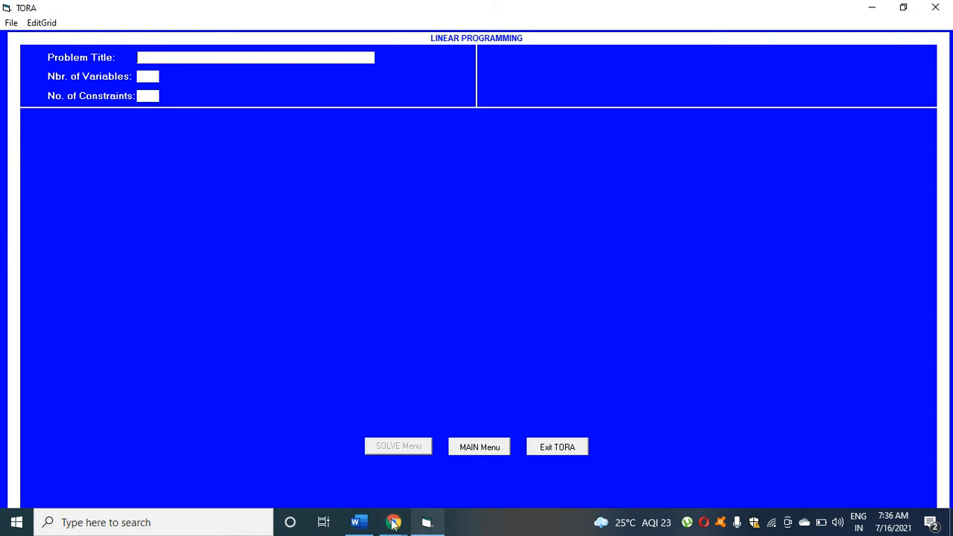
mouse_move(359, 521)
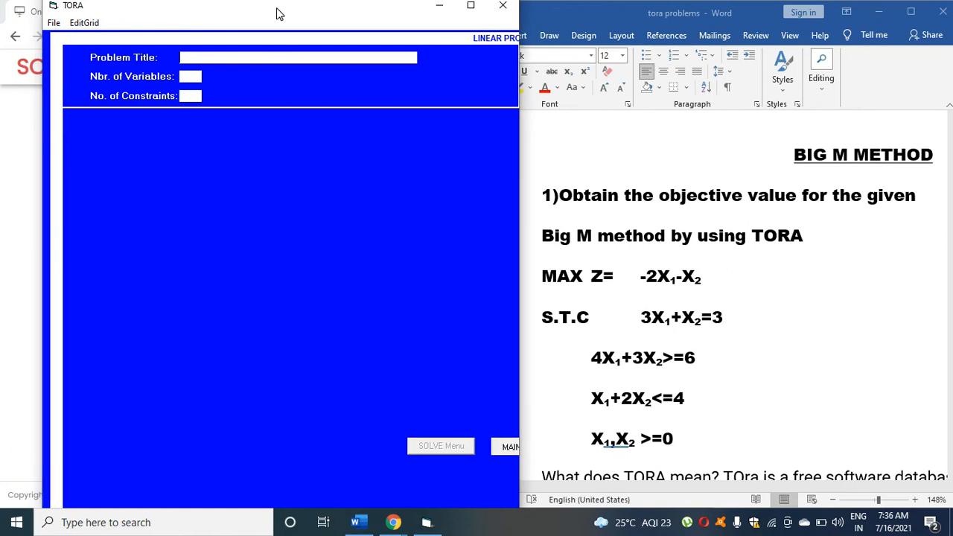
Step: Title the problem big m with 2 variables and 3 constraints
drag(280, 14, 237, 16)
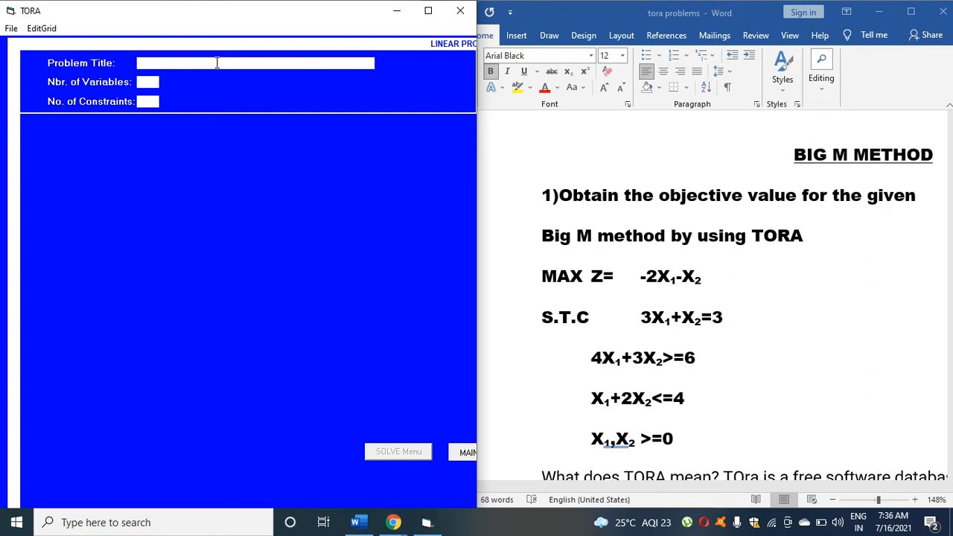
text(big m)
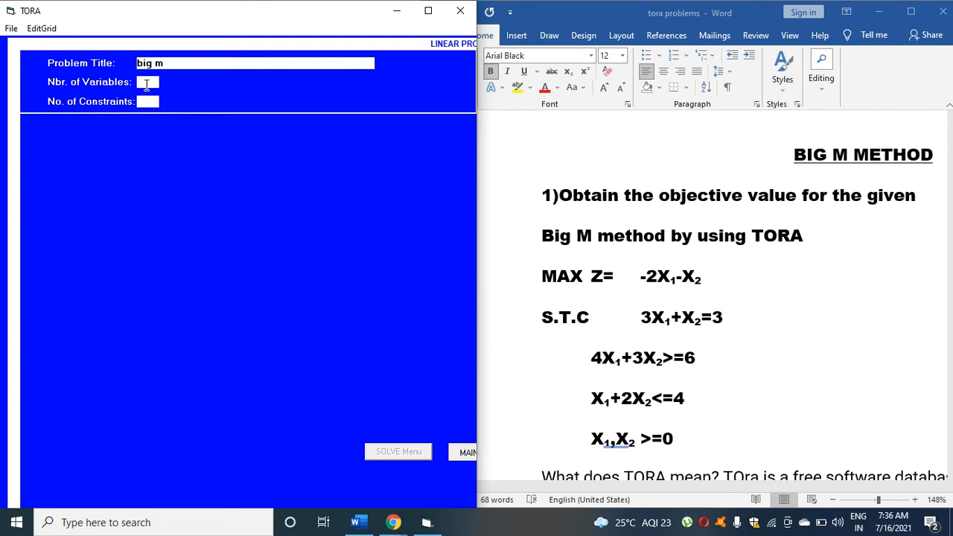
mouse_move(706, 355)
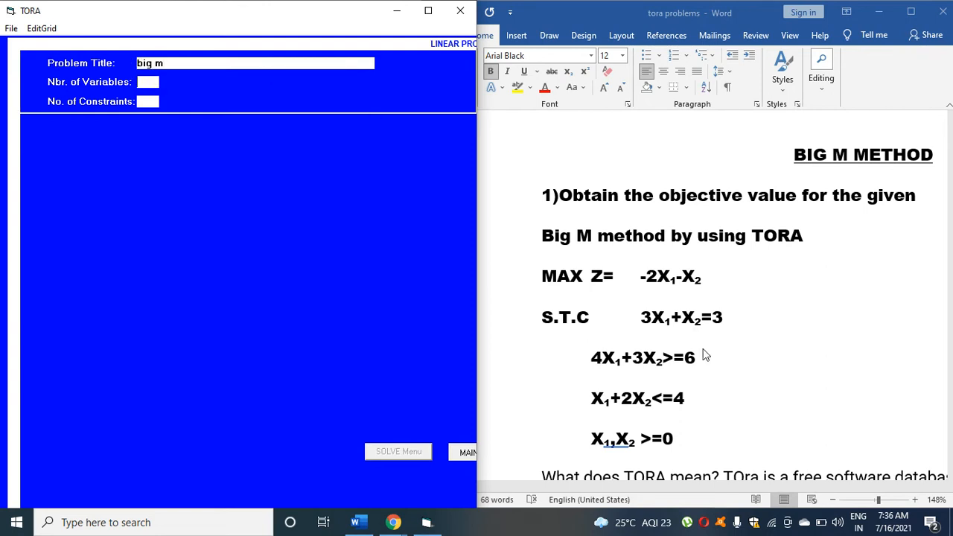
mouse_move(603, 446)
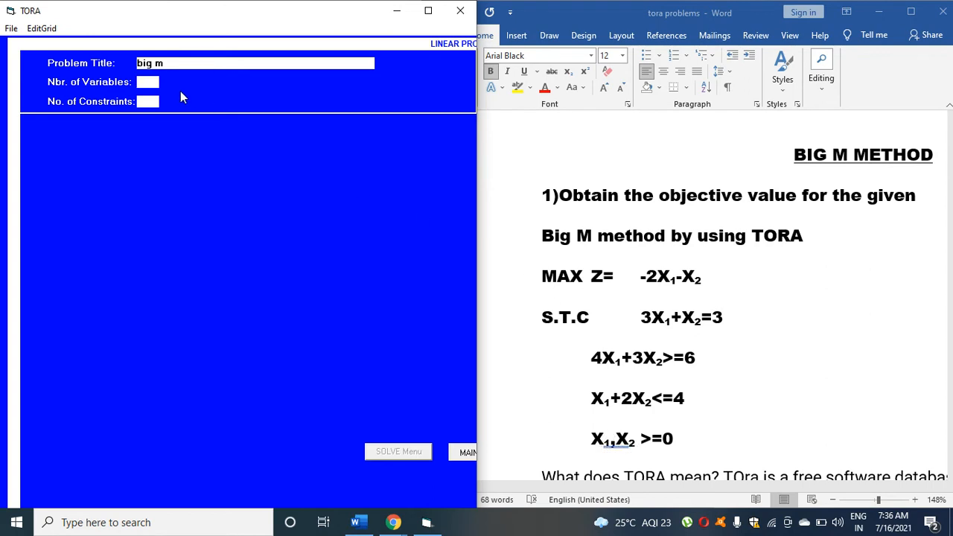
text(2)
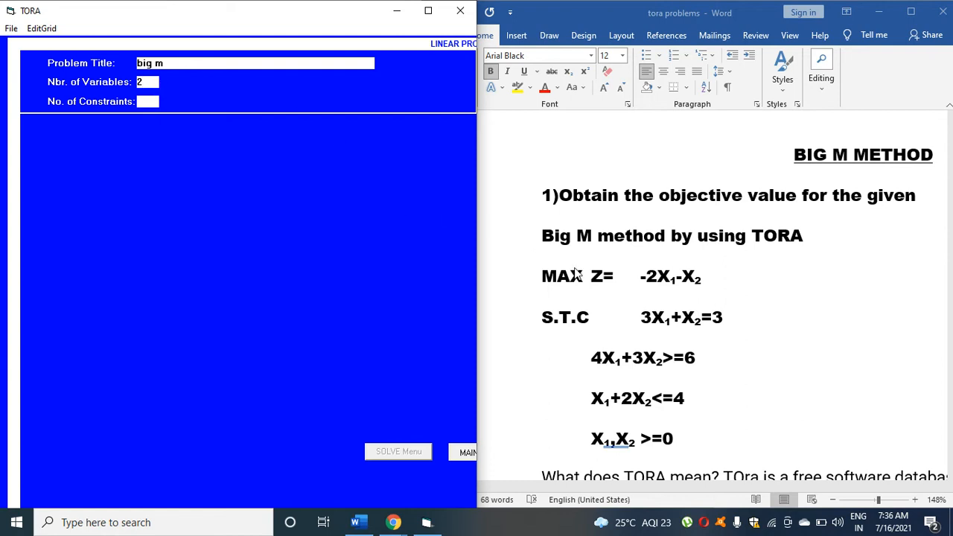
mouse_move(584, 393)
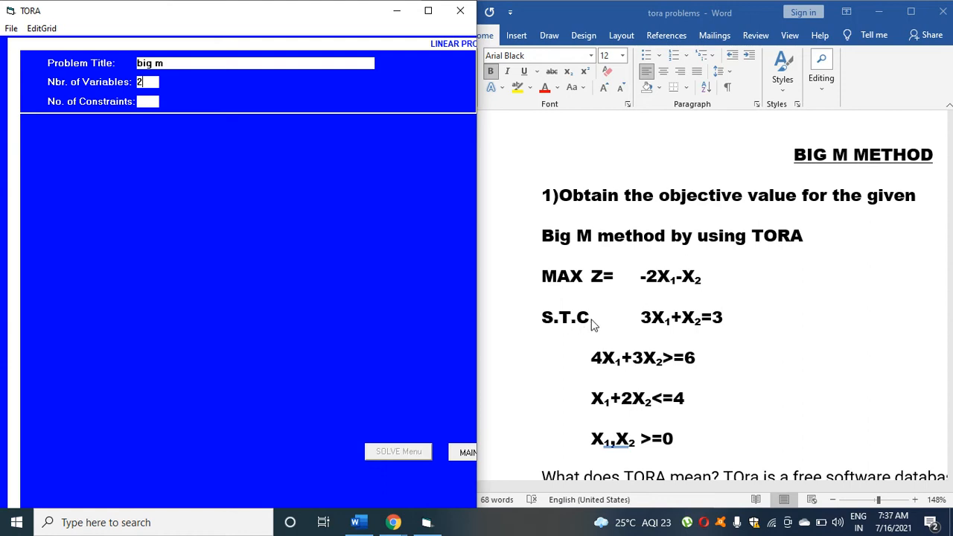
mouse_move(557, 371)
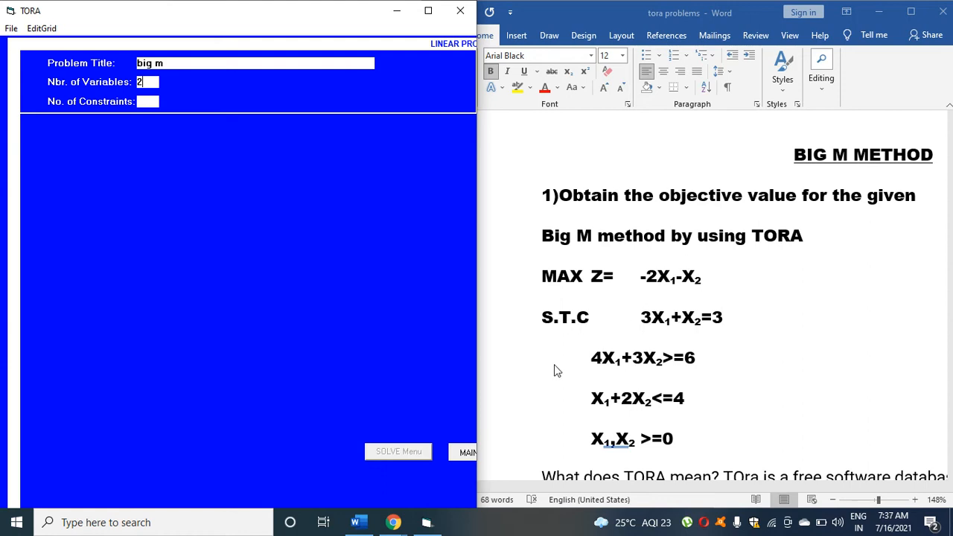
mouse_move(622, 408)
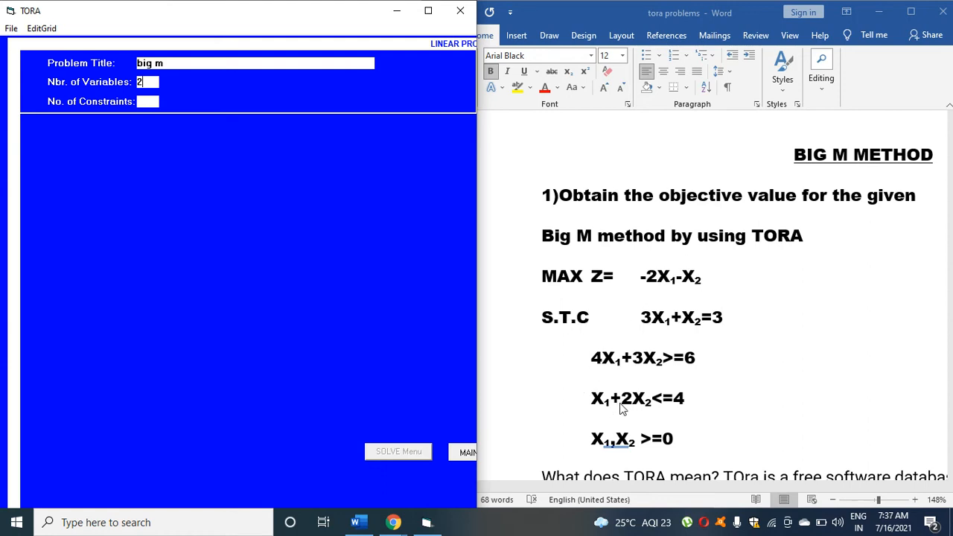
mouse_move(324, 158)
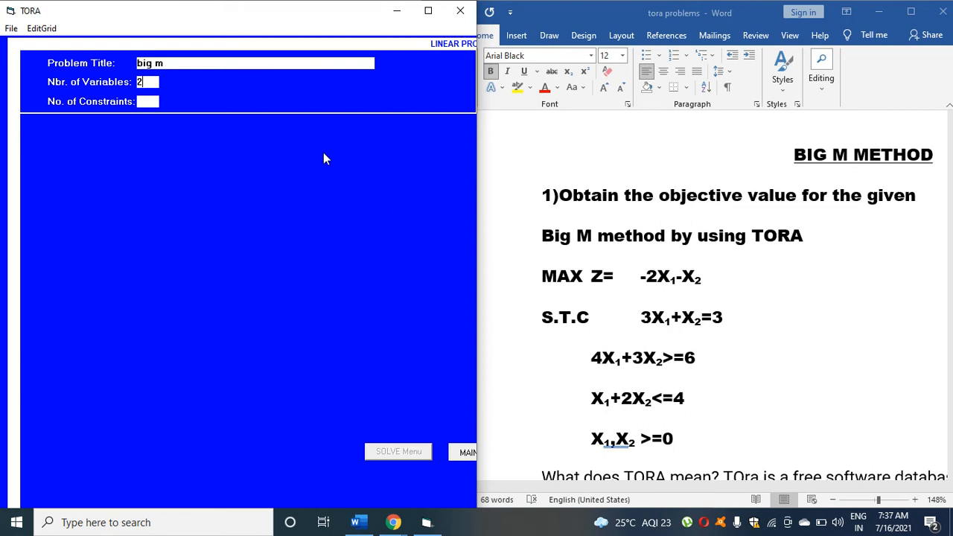
click(147, 102)
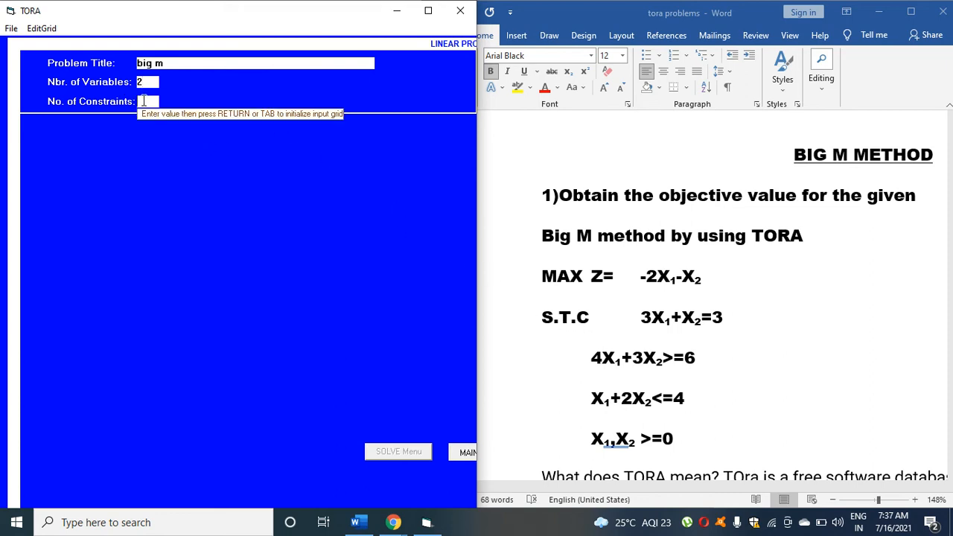
text(3)
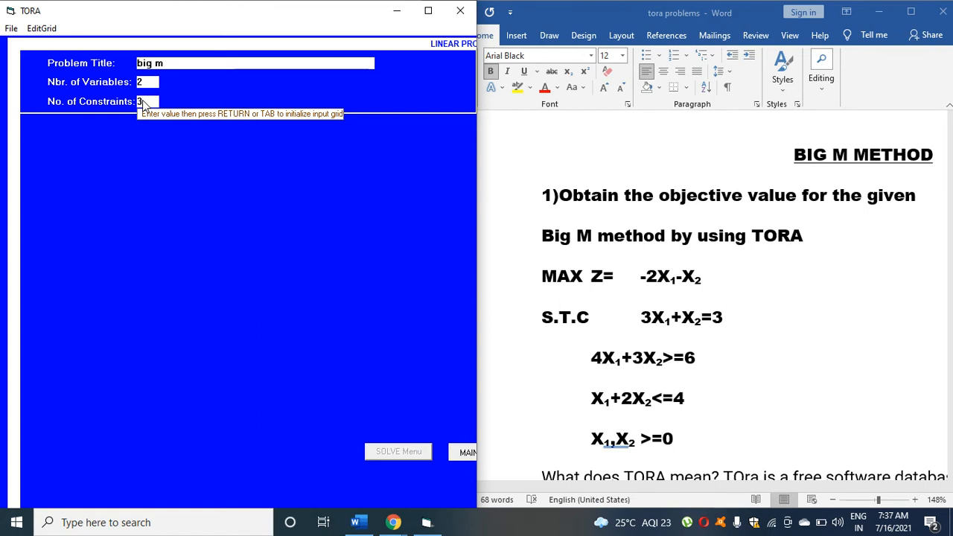
mouse_move(214, 161)
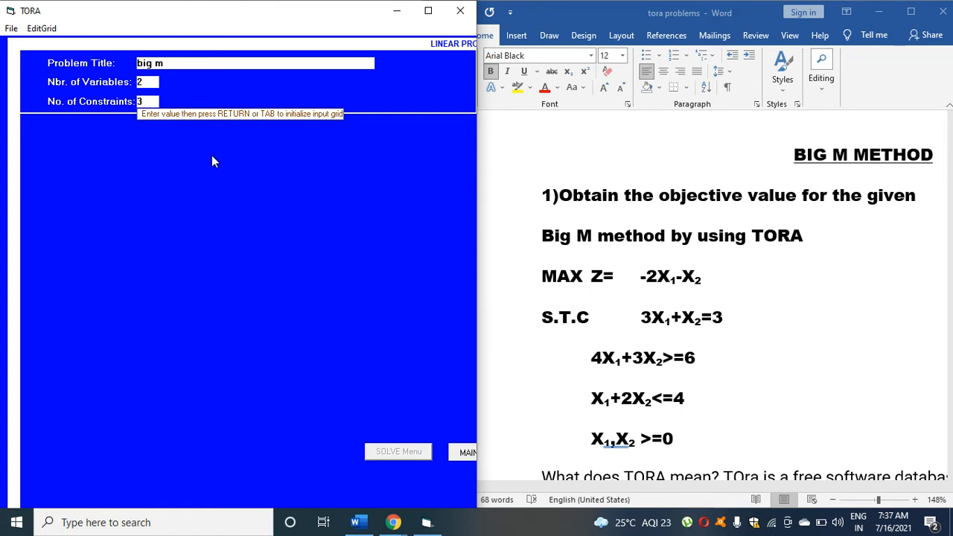
Step: Build the input grid and name the decision variables x1 and x2
key(return)
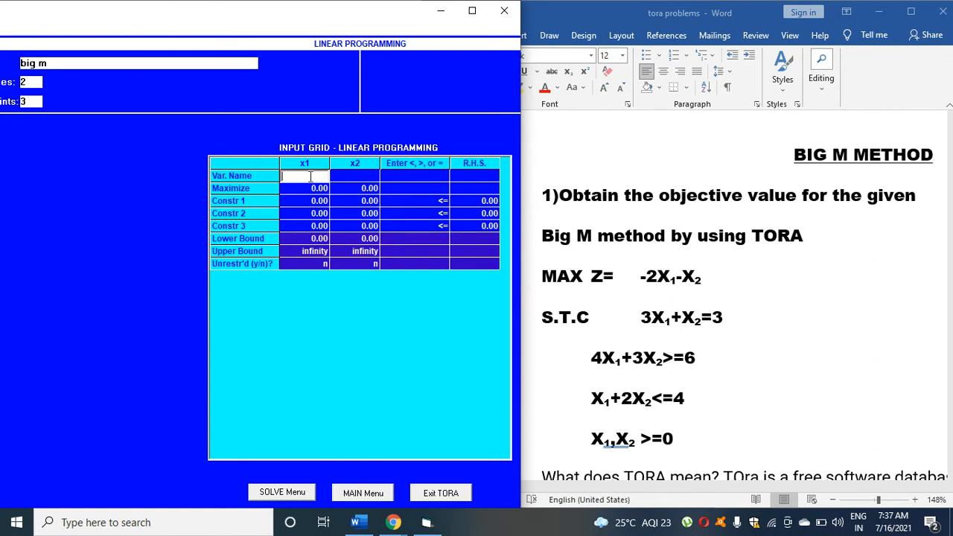
mouse_move(670, 289)
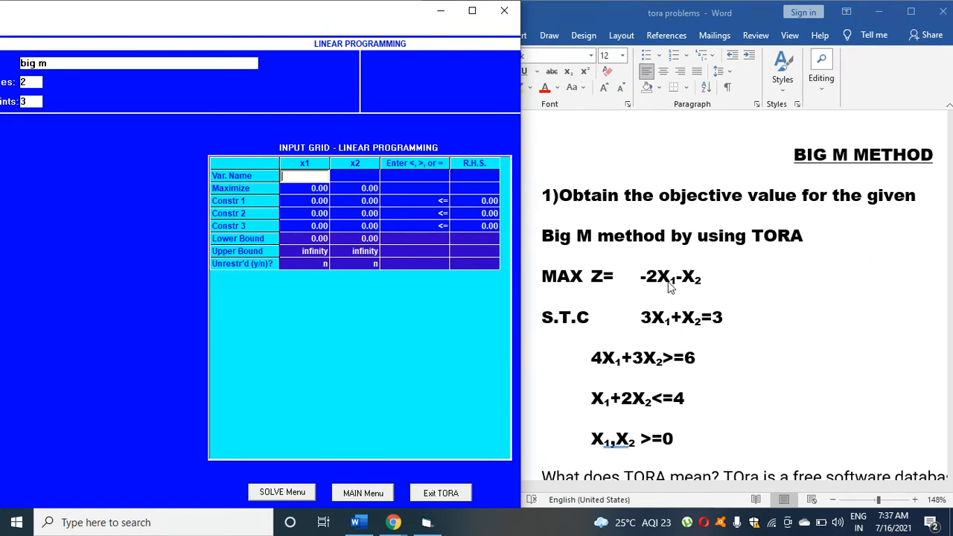
mouse_move(698, 286)
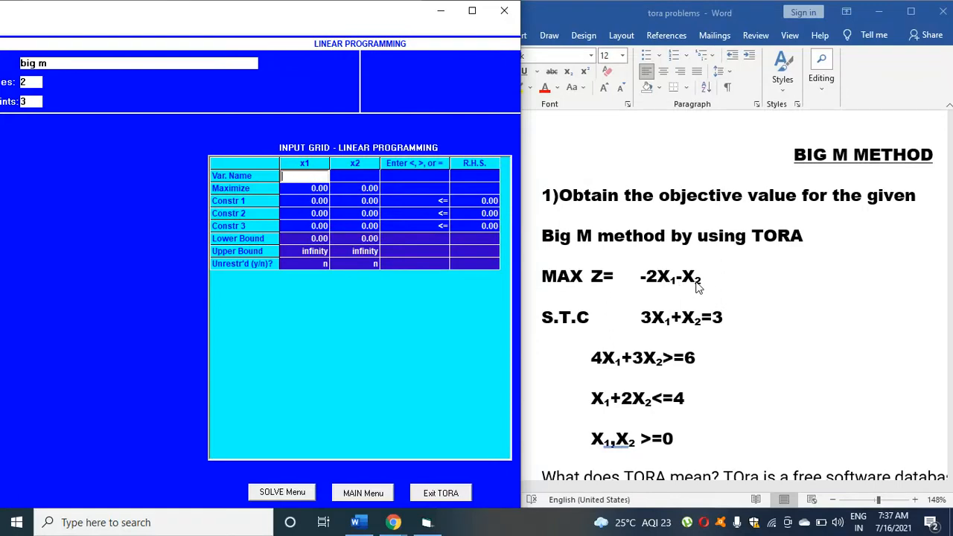
text(x2)
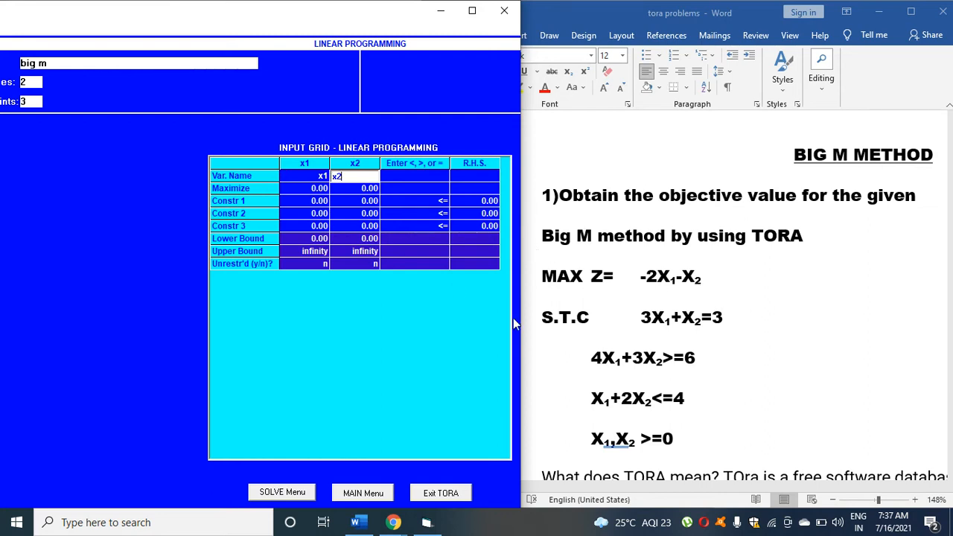
mouse_move(579, 267)
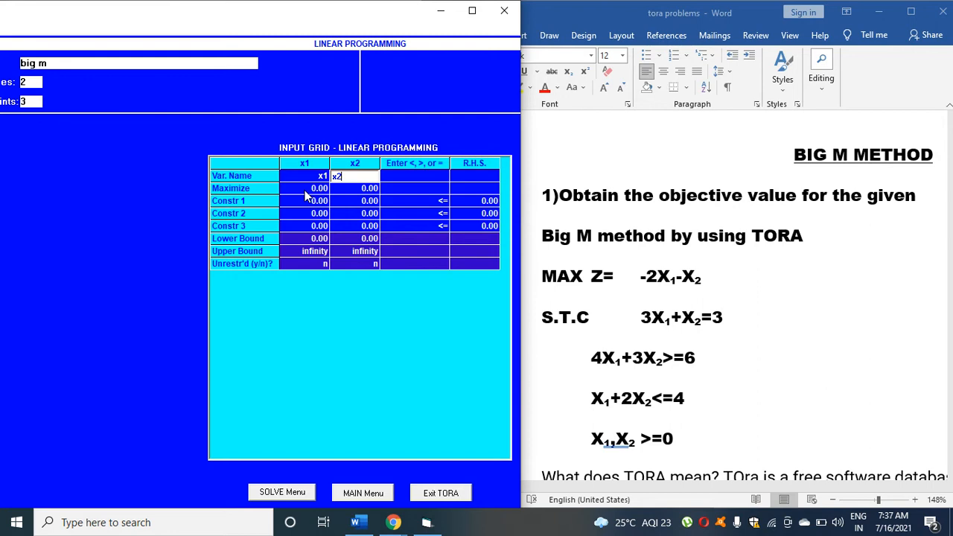
click(303, 188)
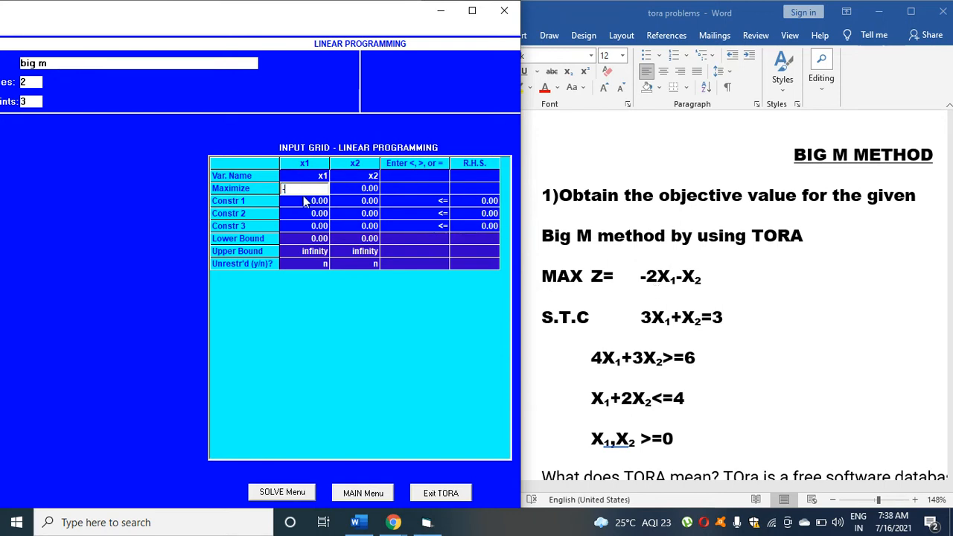
Step: Enter objective coefficients -2, -1 and constraint 1 as 3x1 + x2 = 3
text(-2.00)
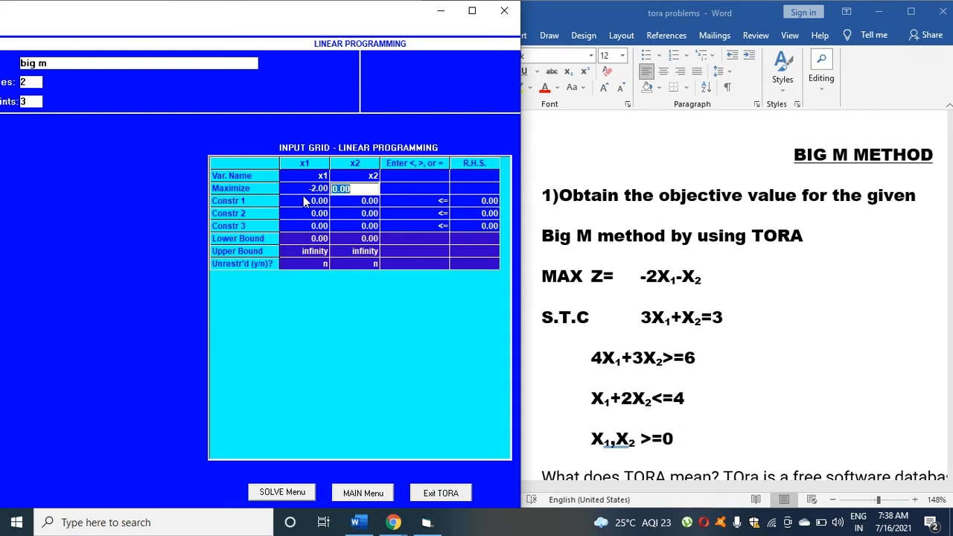
mouse_move(683, 286)
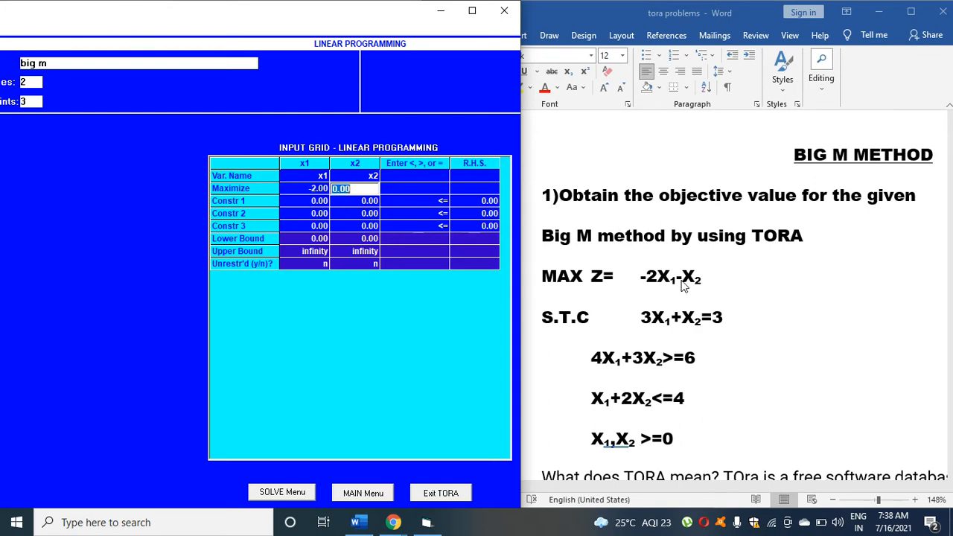
text(-1)
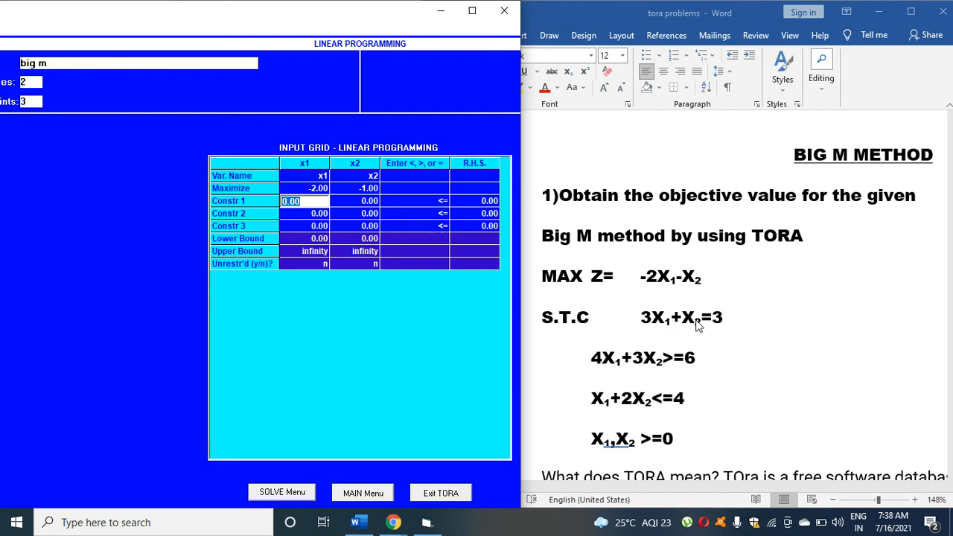
mouse_move(304, 215)
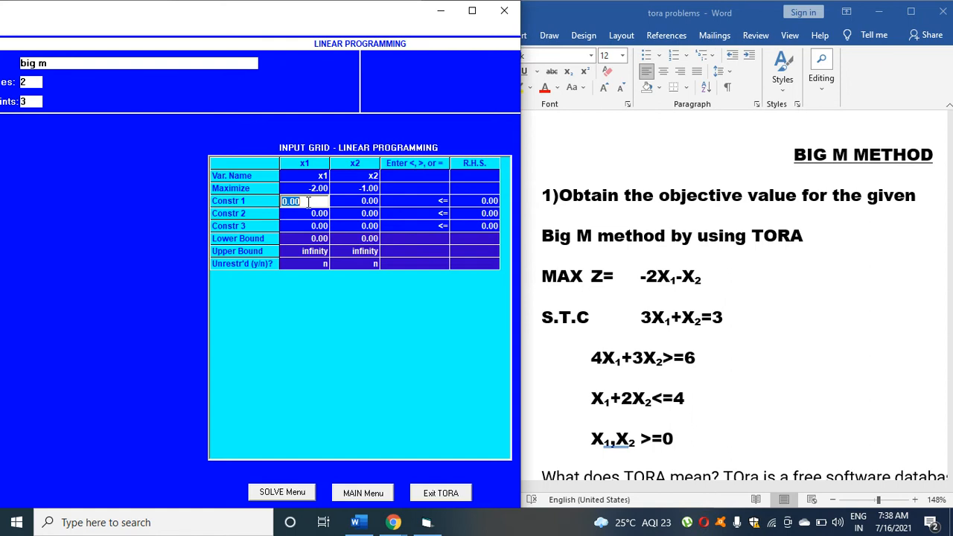
text(3)
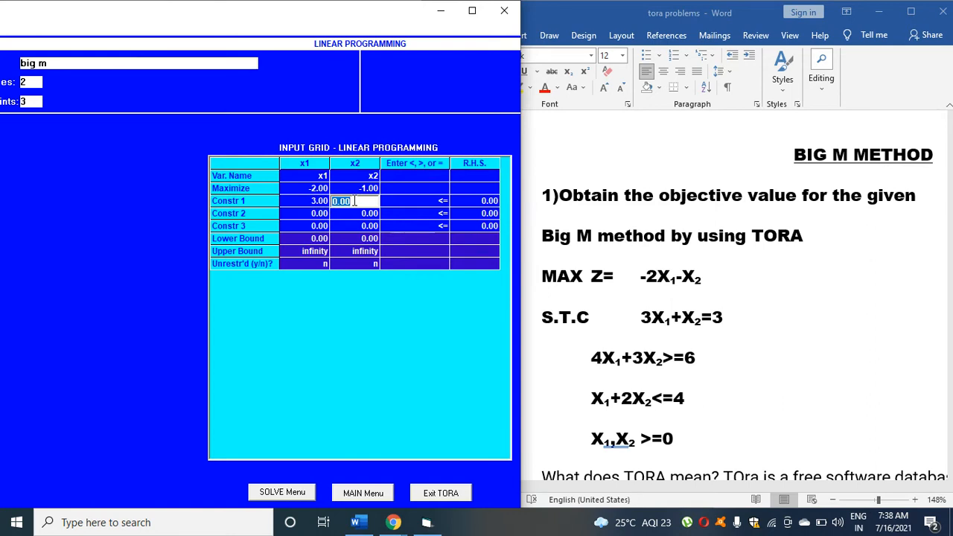
text(1)
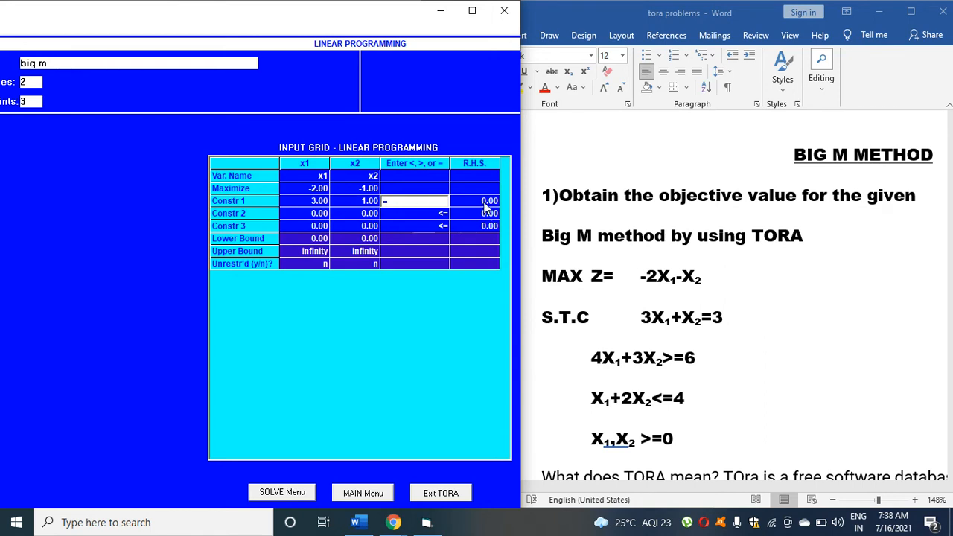
click(474, 201)
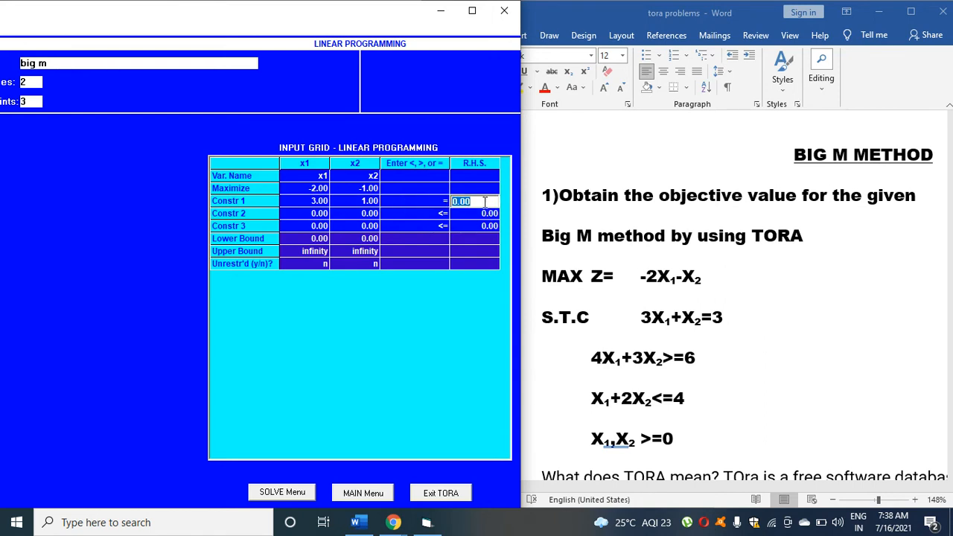
text(3)
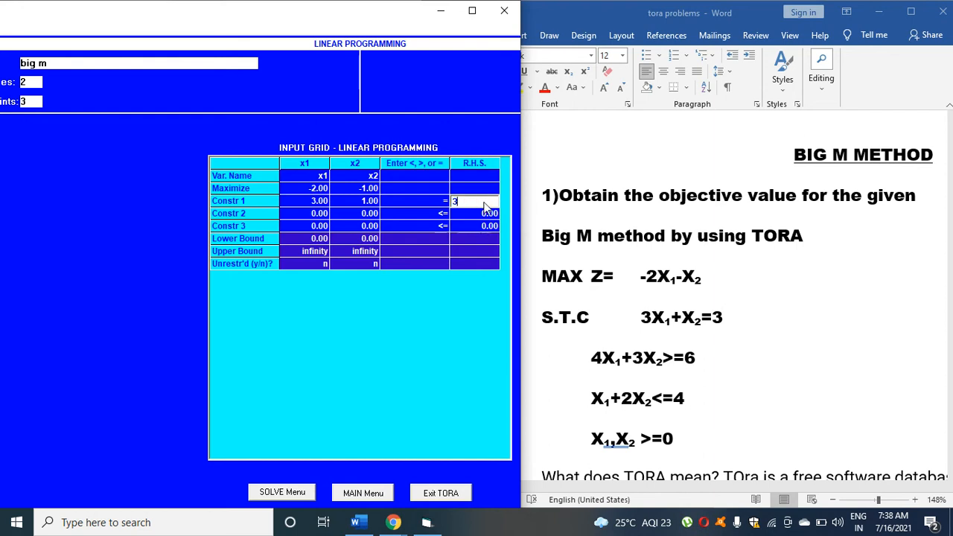
mouse_move(303, 217)
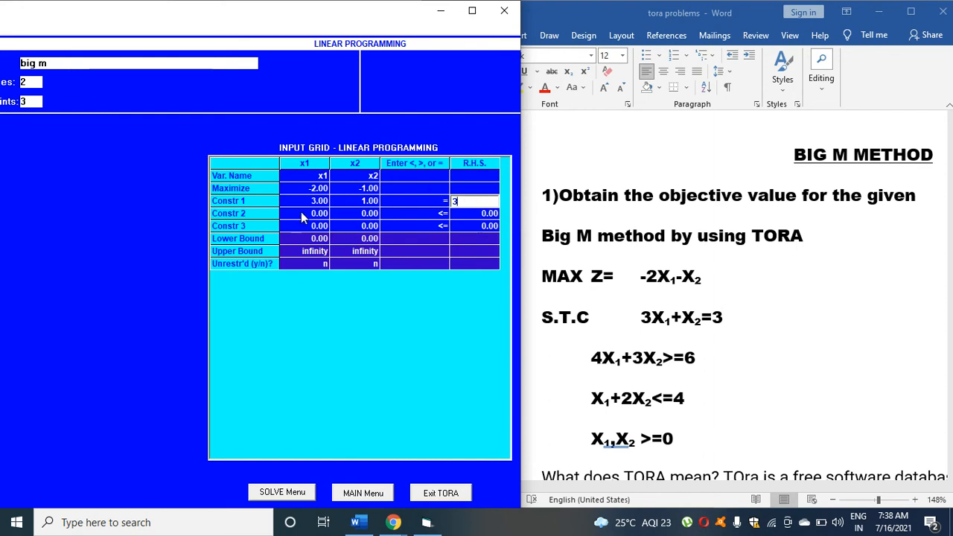
key(Return)
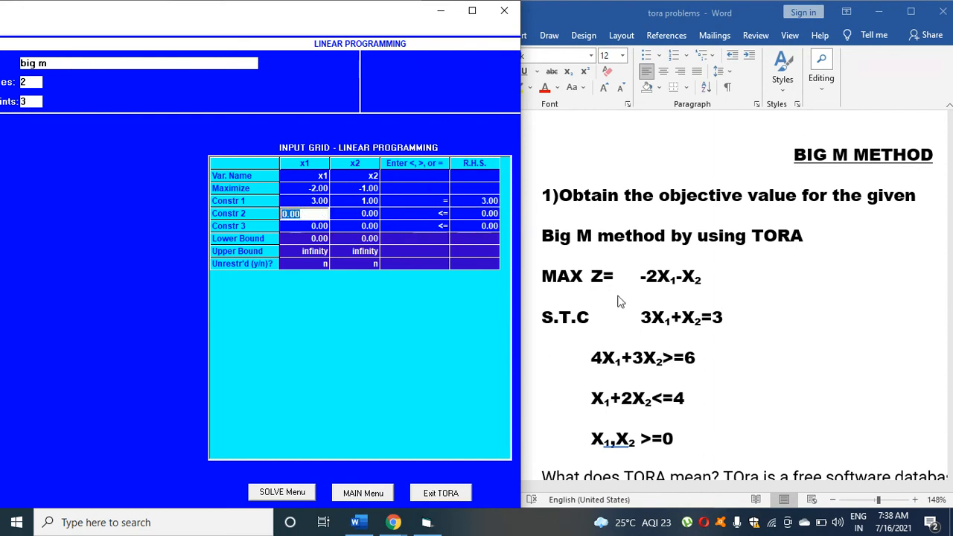
mouse_move(638, 374)
text(4)
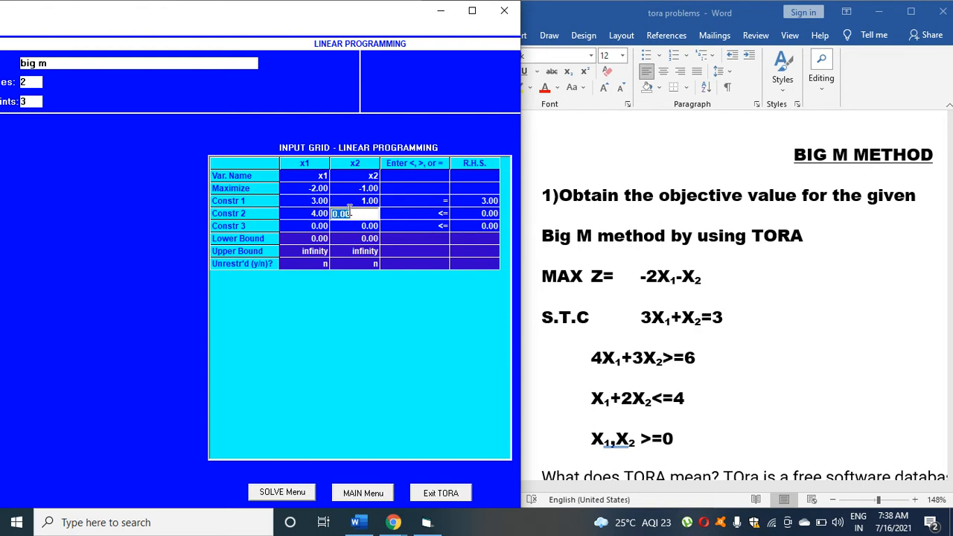
Step: Enter constraints 4x1 + 3x2 >= 6 and x1 + 2x2 <= 4
text(3)
click(475, 213)
text(6)
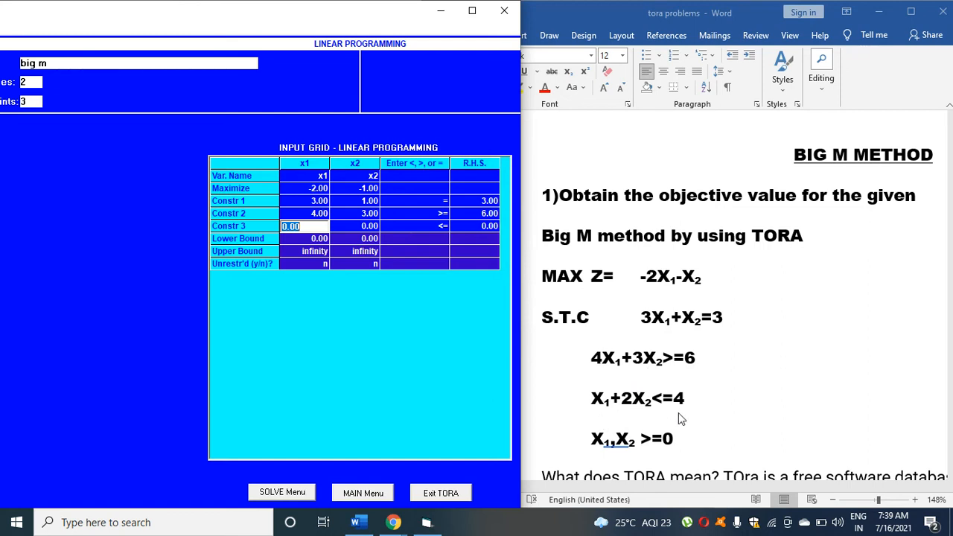
text(1)
click(355, 226)
text(2)
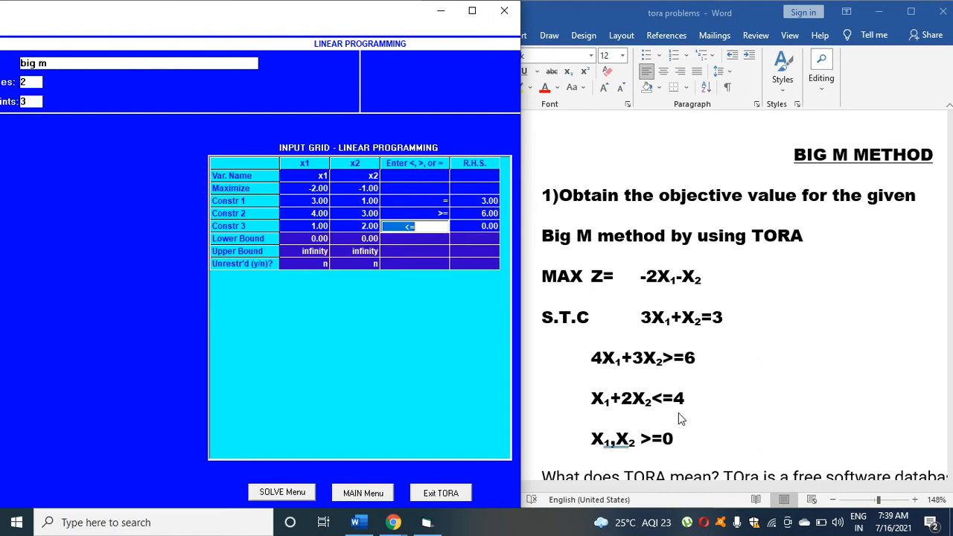
click(474, 227)
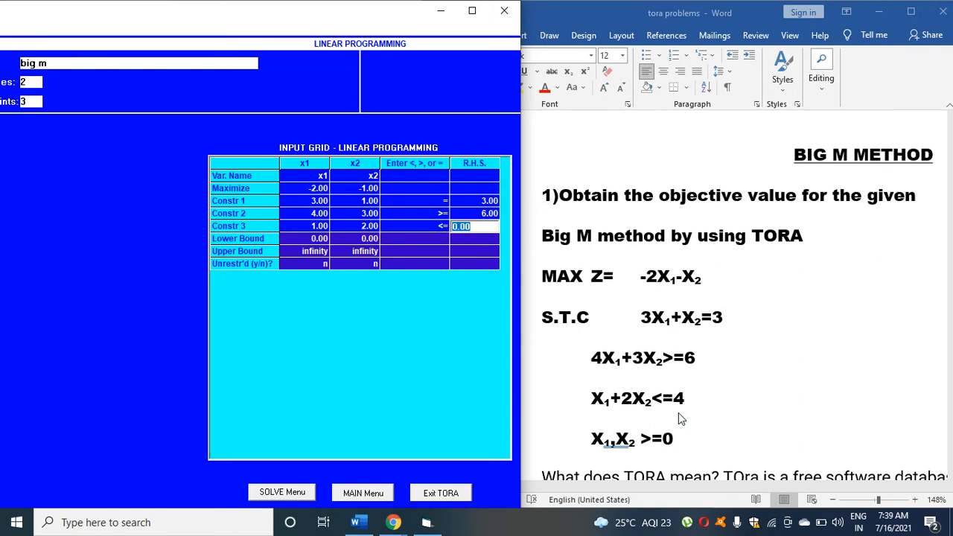
text(4)
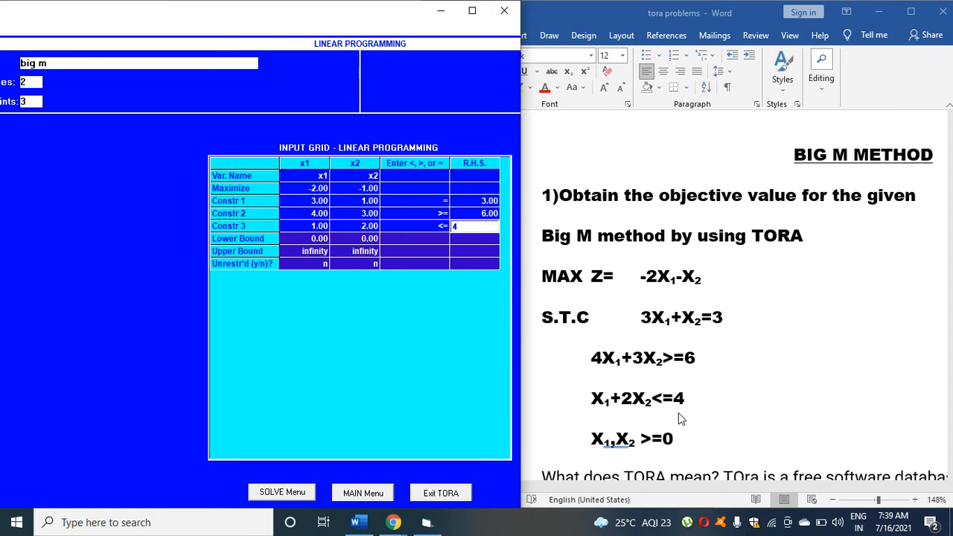
mouse_move(691, 404)
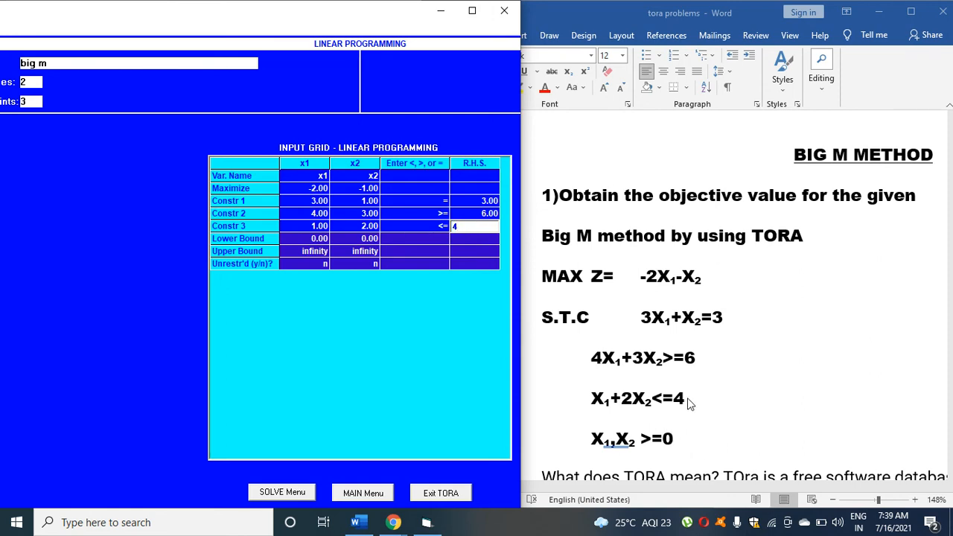
click(671, 394)
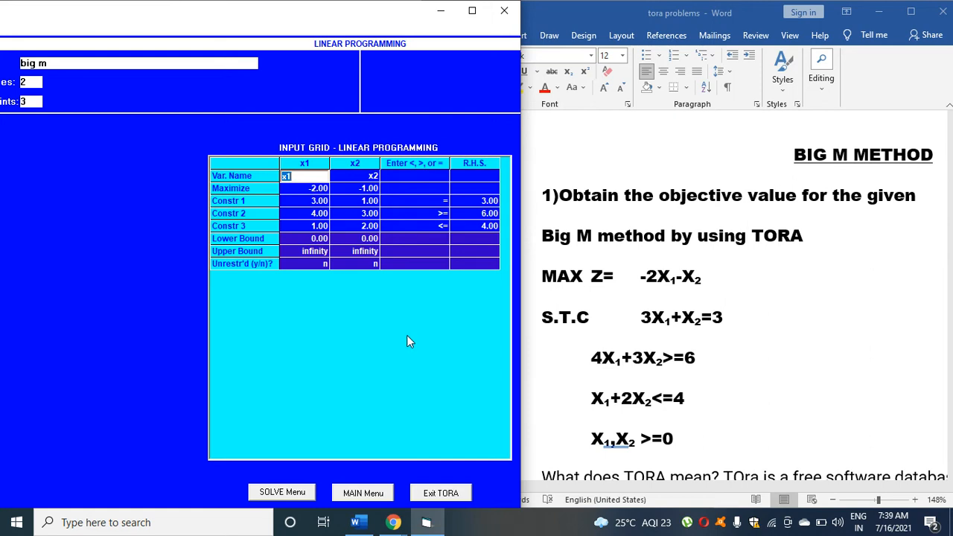
mouse_move(298, 335)
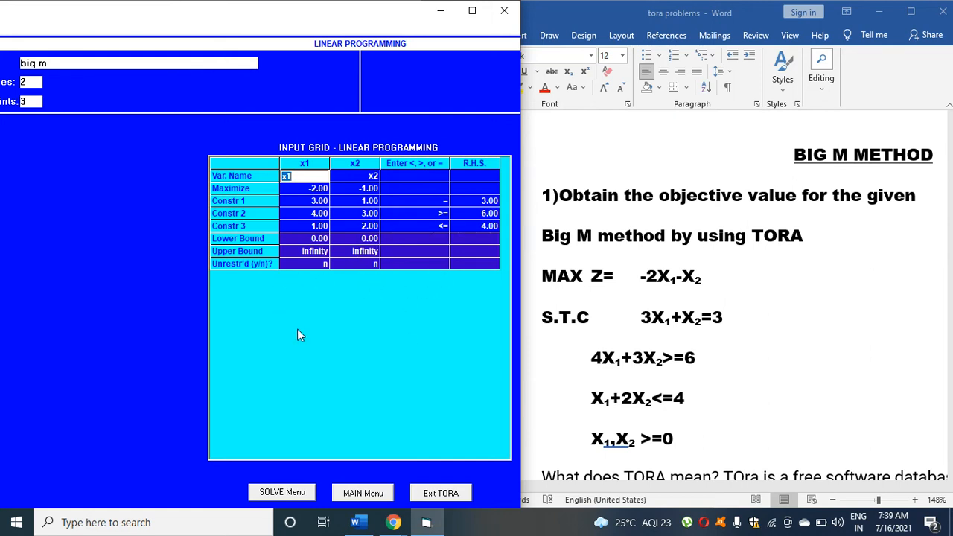
click(281, 492)
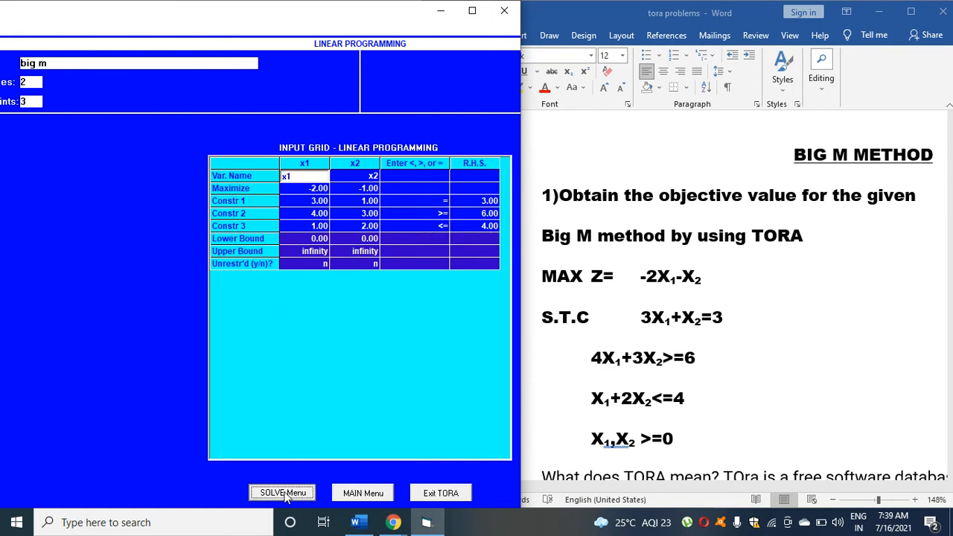
Step: Solve with M-method iterations using M = 2000, skipping the input save, and reach the output format screen
click(282, 491)
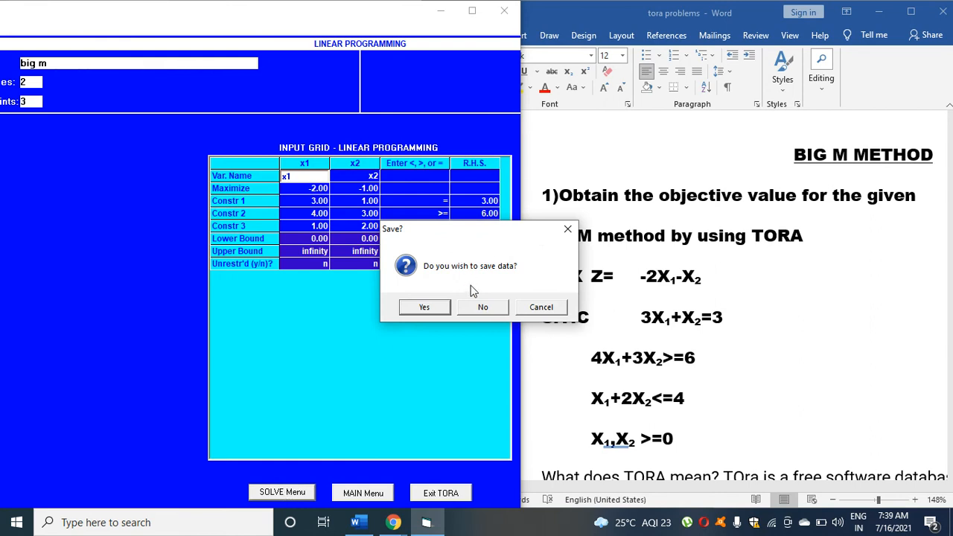
mouse_move(483, 306)
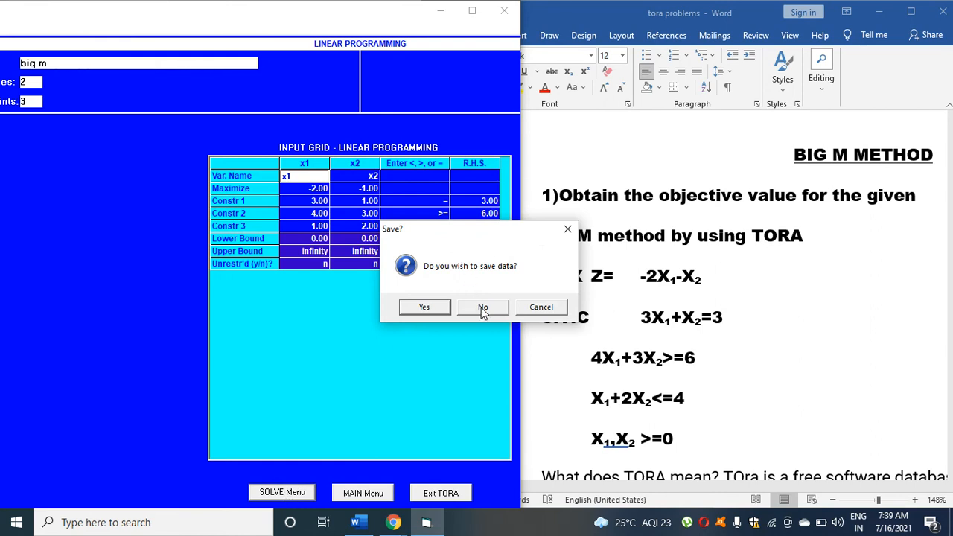
click(482, 307)
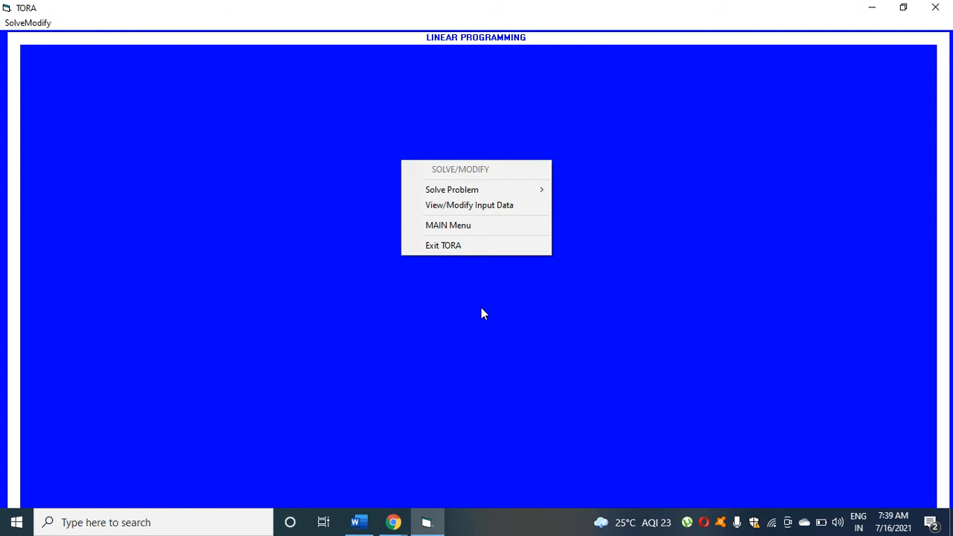
mouse_move(452, 190)
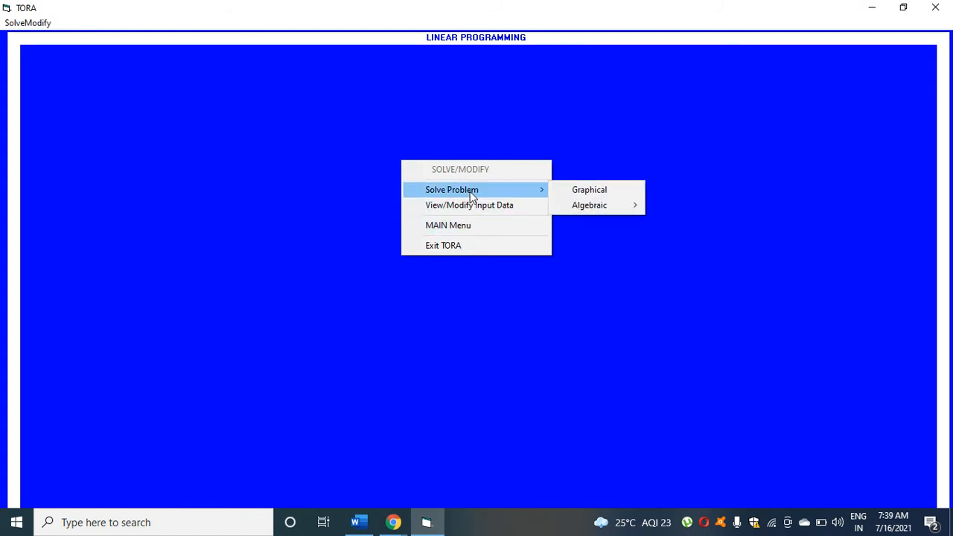
mouse_move(590, 206)
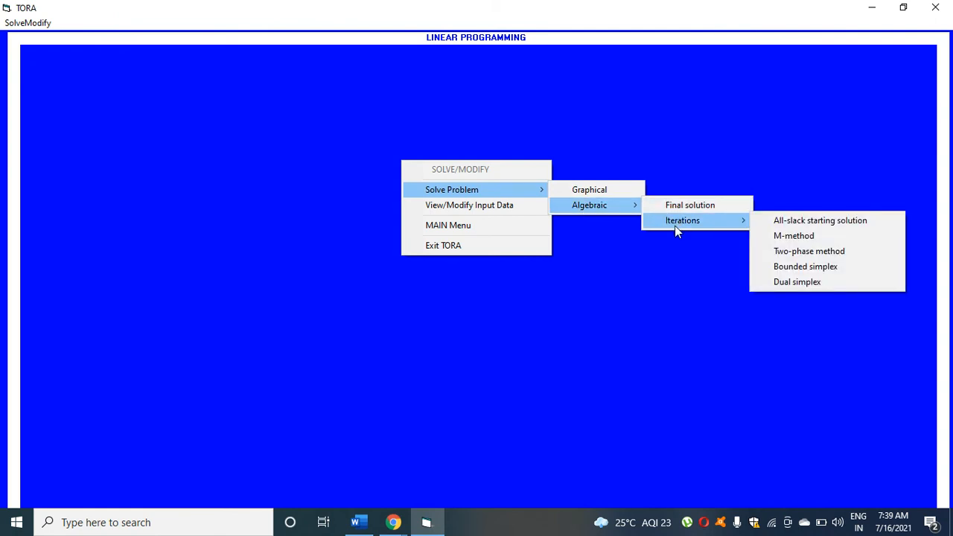
mouse_move(794, 236)
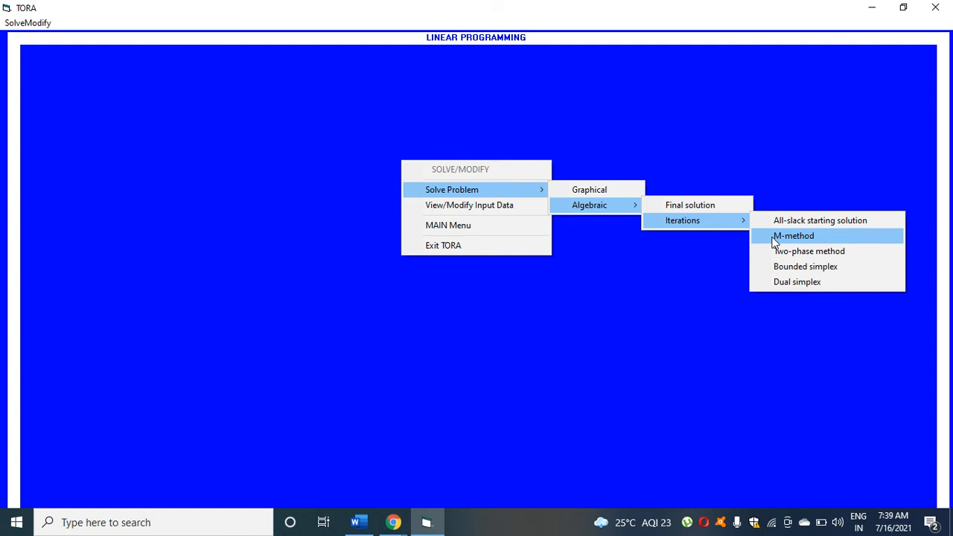
click(794, 235)
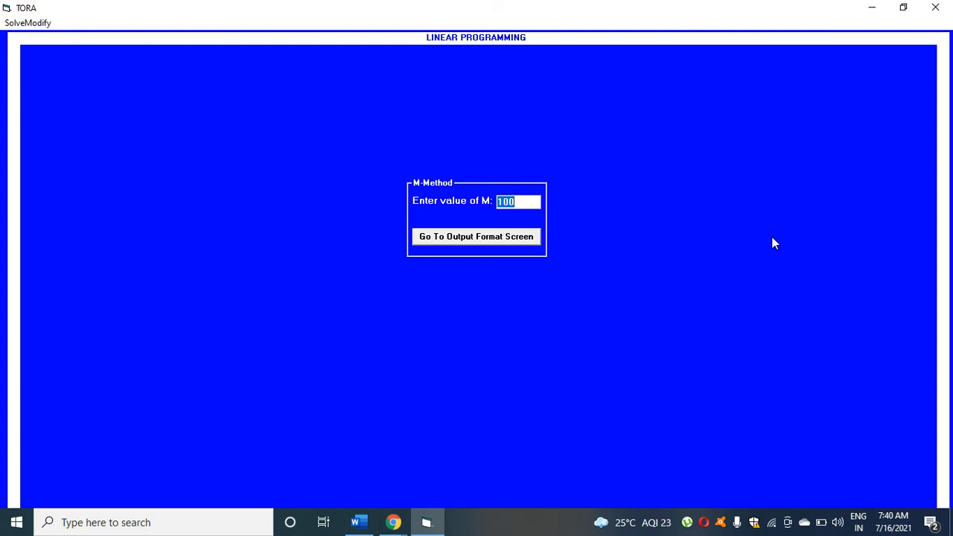
text(2000)
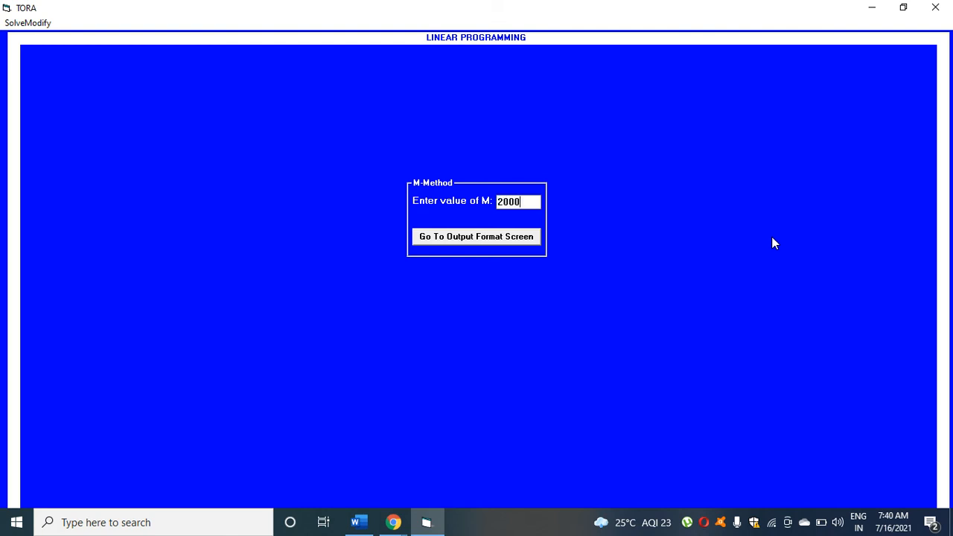
mouse_move(550, 262)
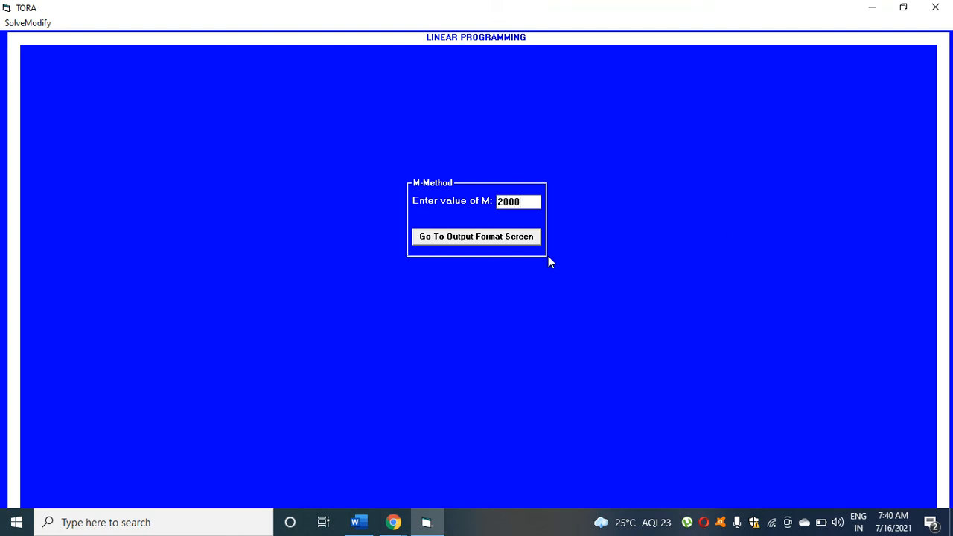
mouse_move(518, 241)
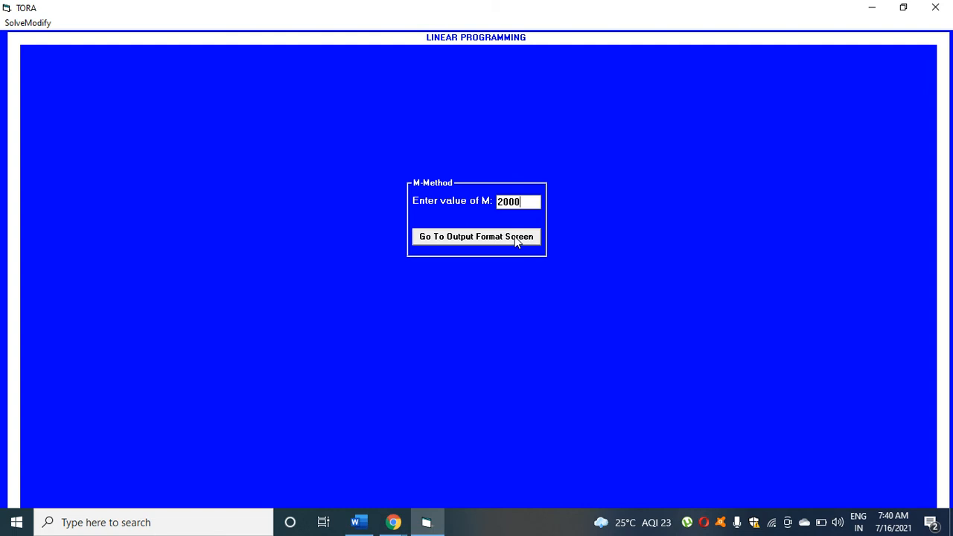
click(476, 235)
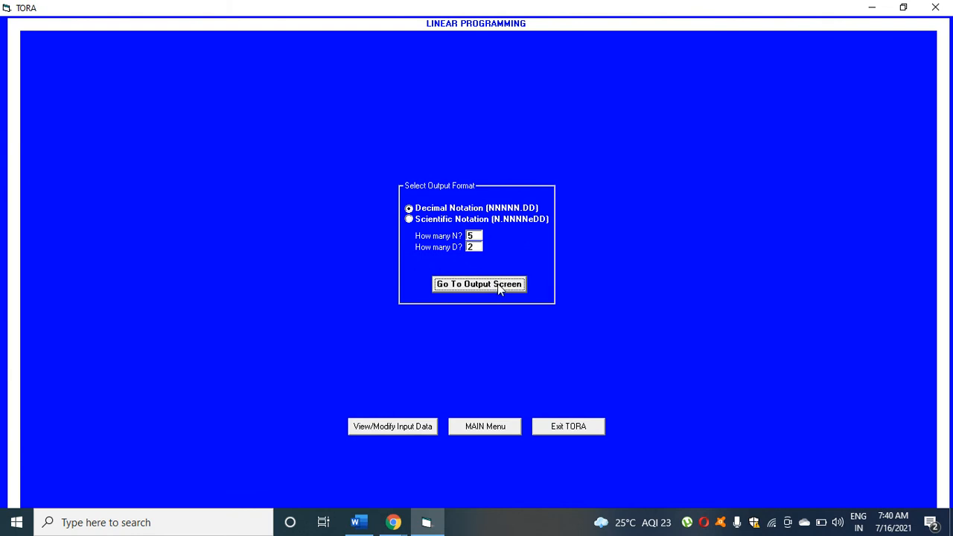
Step: Run all iterations to the optimal Iteration 3 tableau with z = -2.40, x1 = 0.60, x2 = 1.20
click(480, 283)
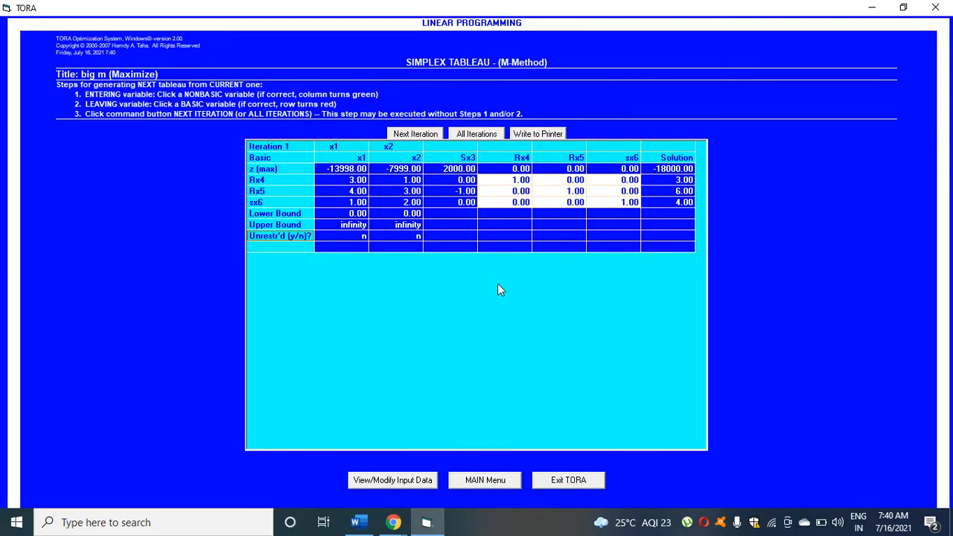
mouse_move(382, 294)
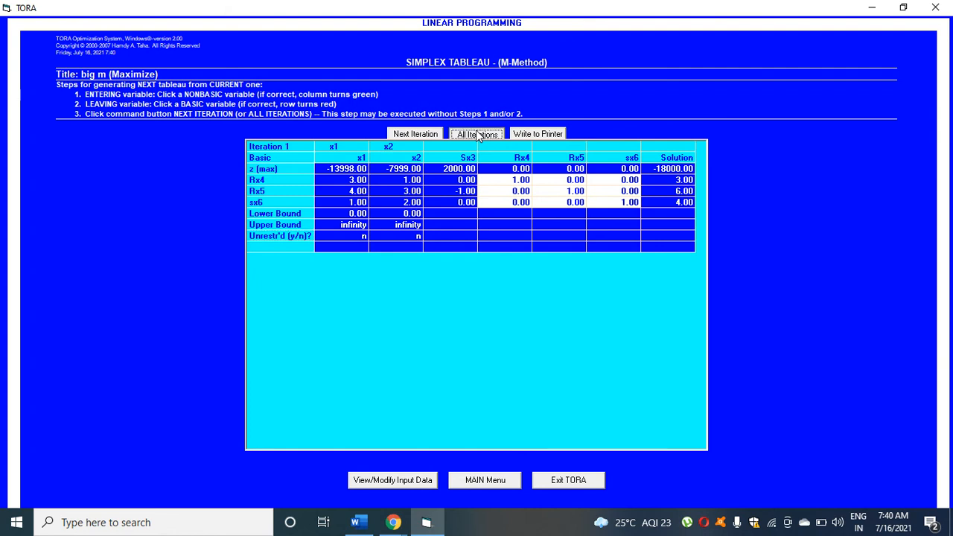
click(477, 134)
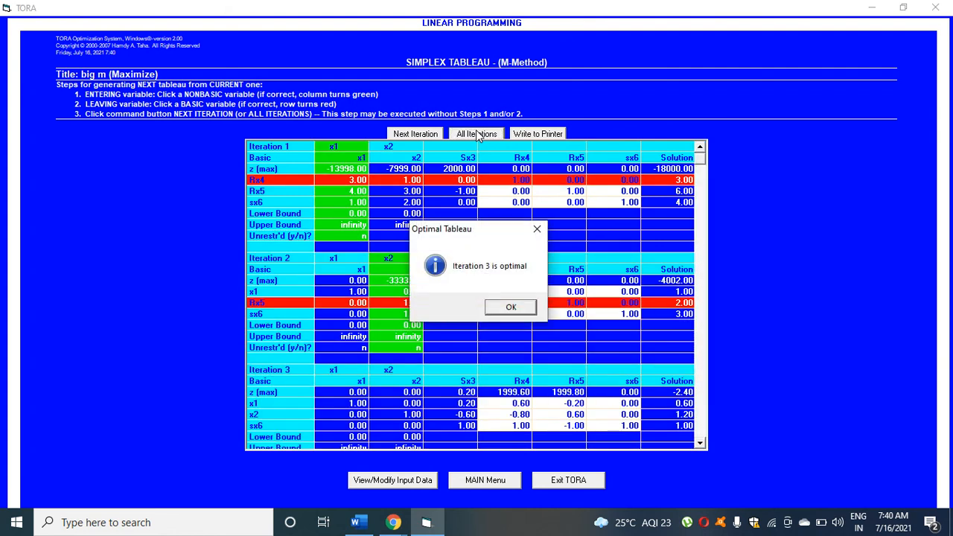
mouse_move(503, 283)
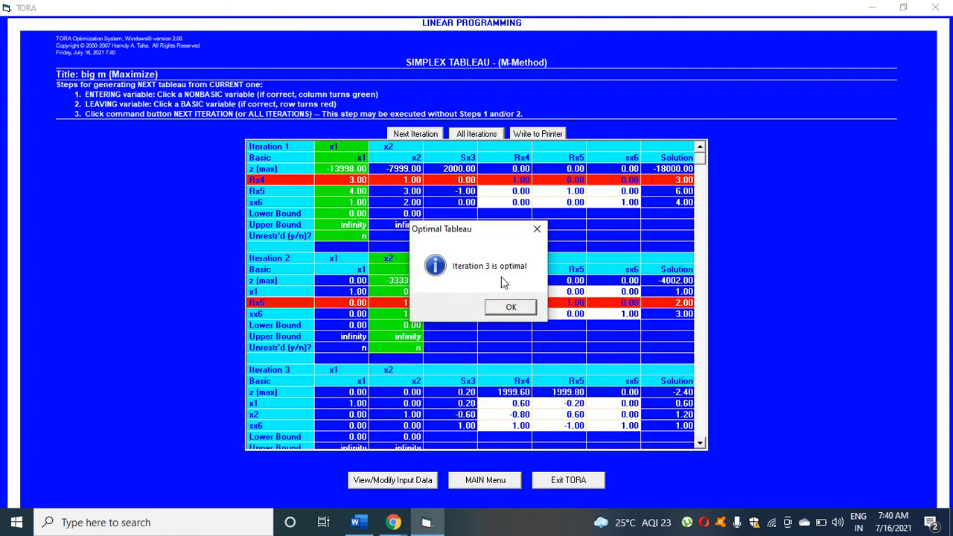
click(509, 307)
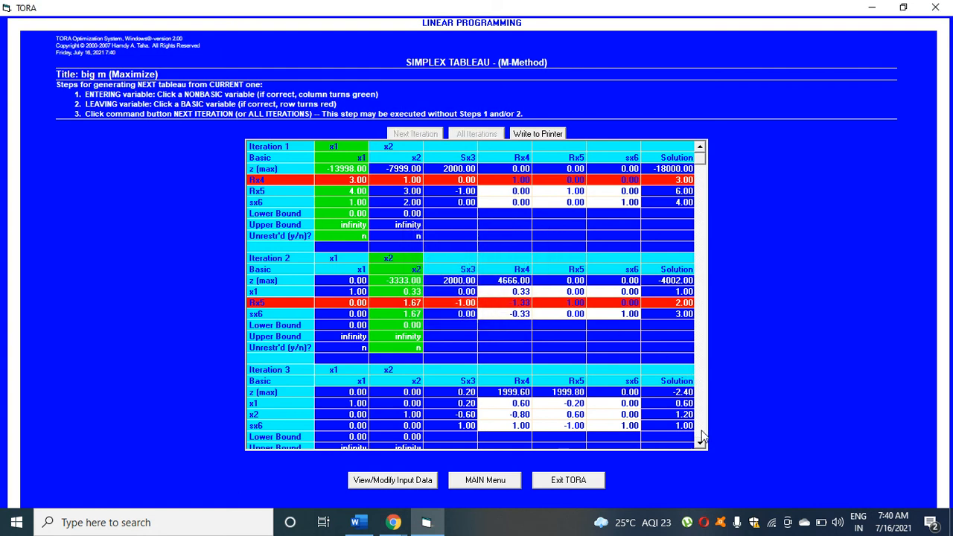
scroll(down, 3)
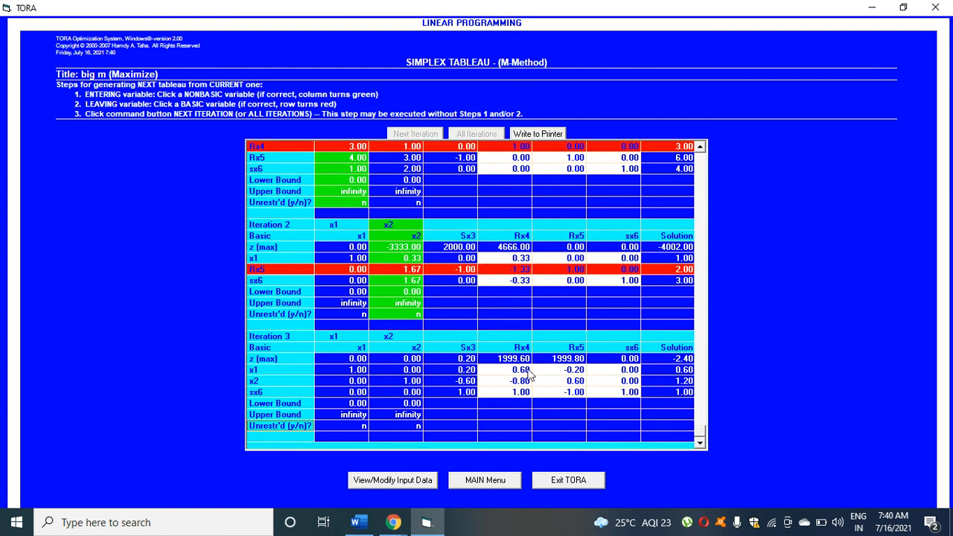
mouse_move(656, 393)
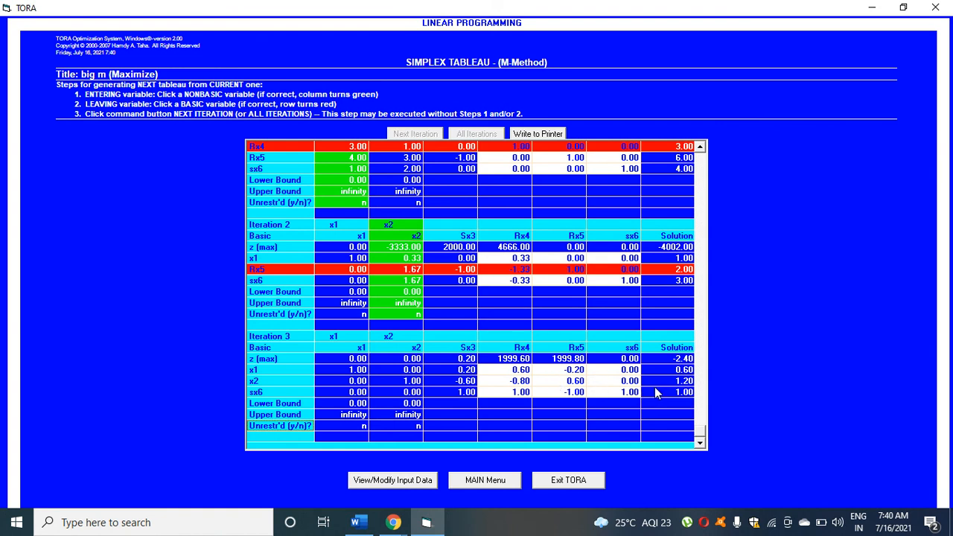
mouse_move(268, 372)
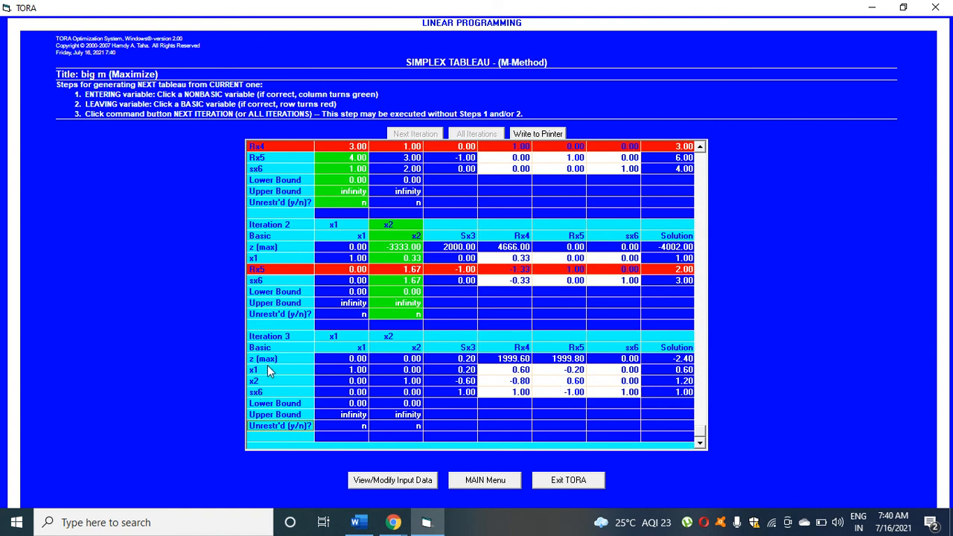
mouse_move(667, 381)
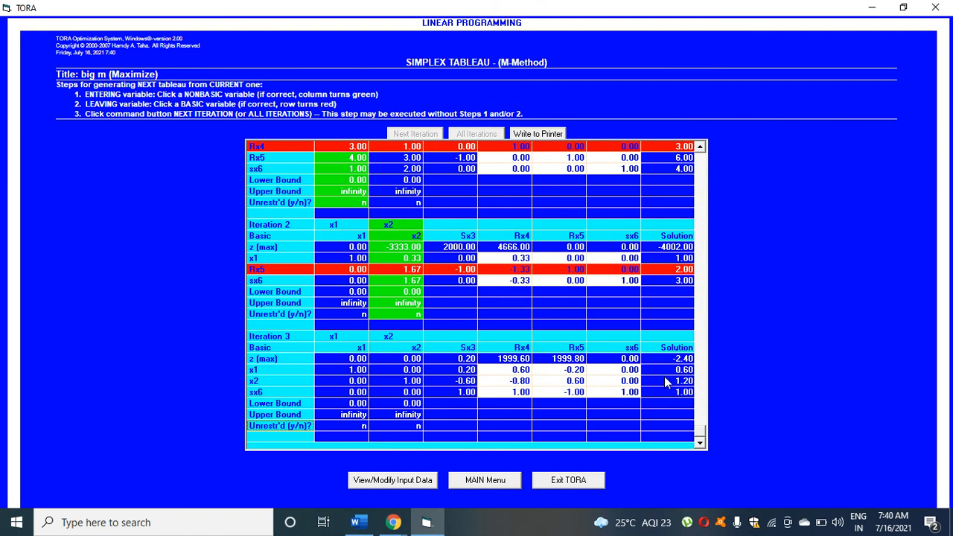
mouse_move(668, 385)
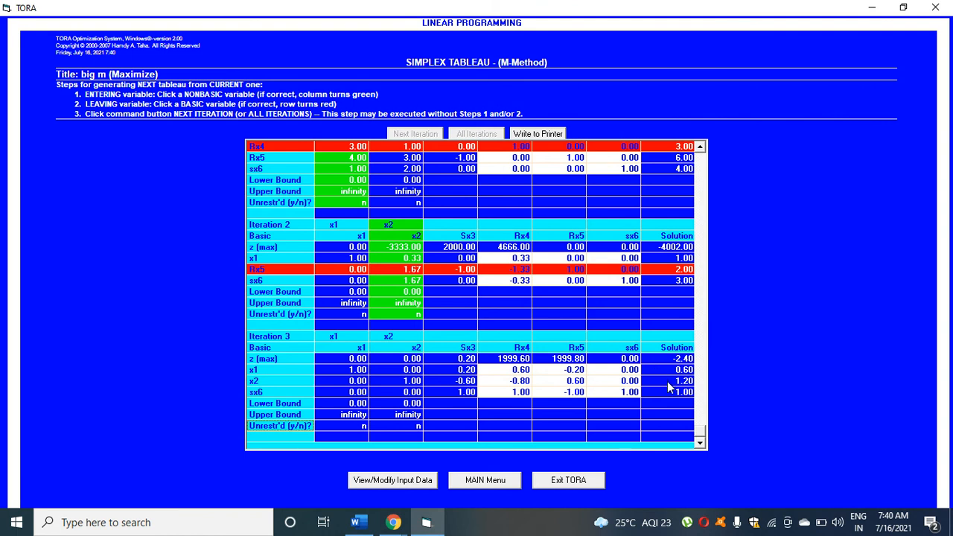
mouse_move(673, 399)
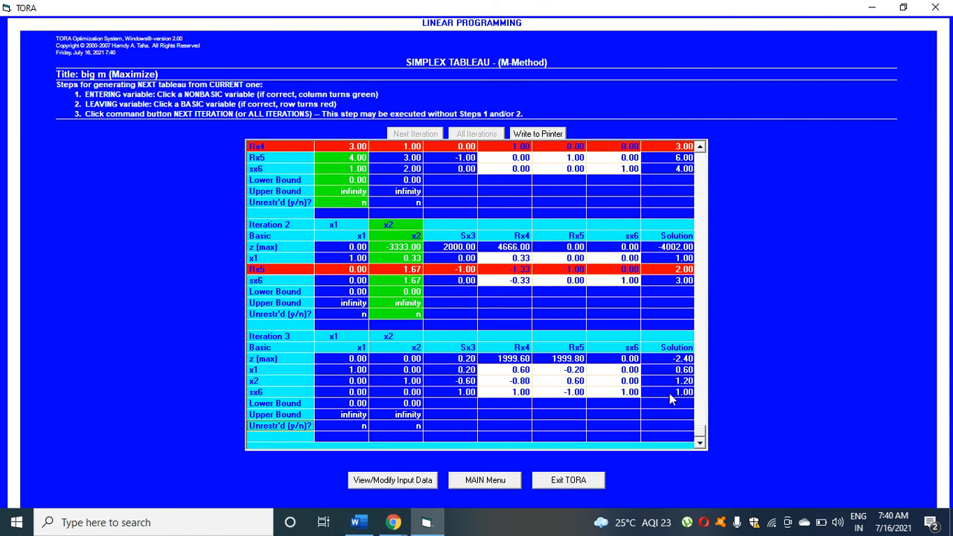
mouse_move(661, 399)
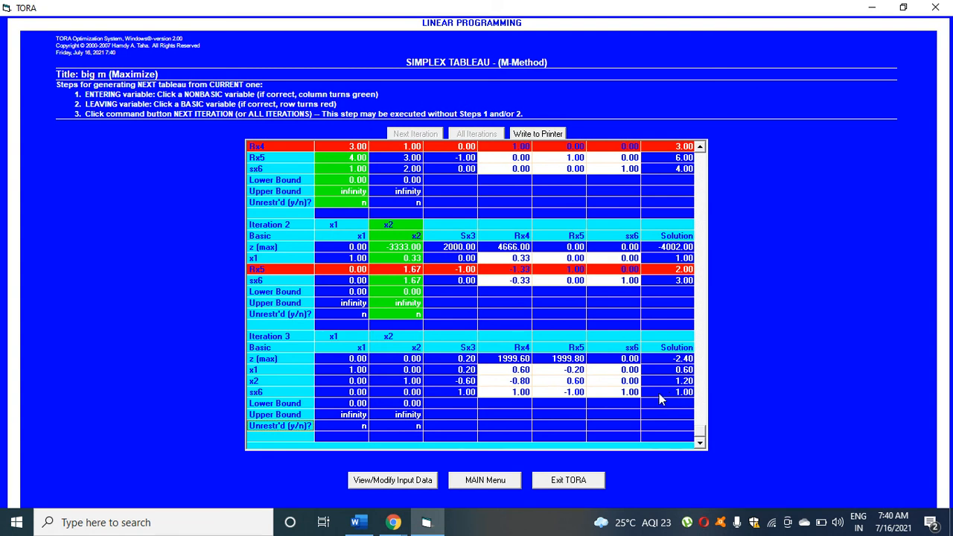
mouse_move(595, 318)
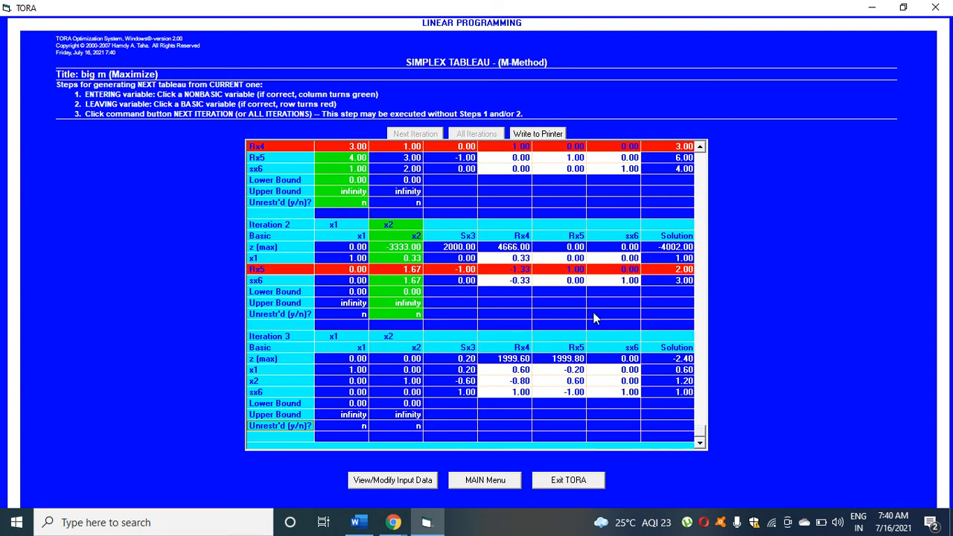
mouse_move(652, 362)
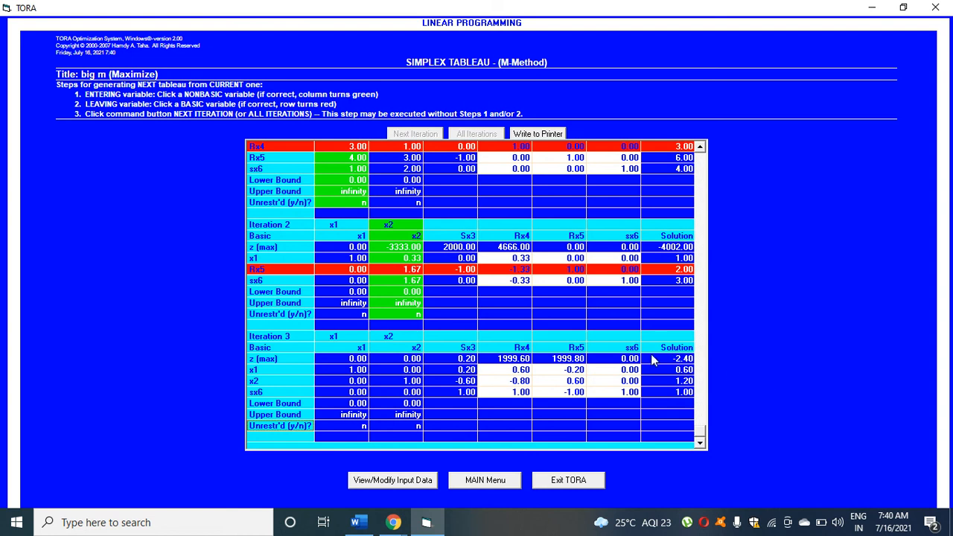
mouse_move(688, 369)
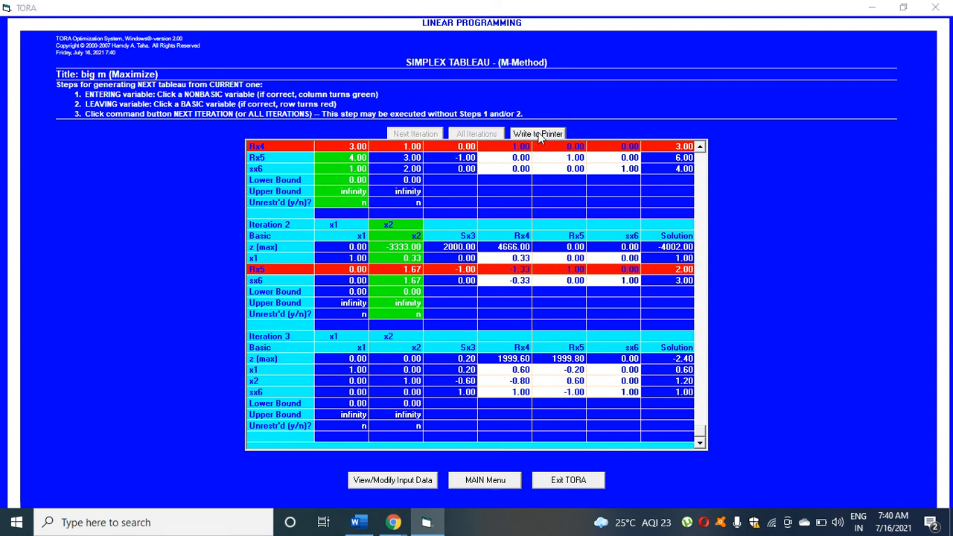
Step: Write the tableaux to a PDF named big m on the Desktop and minimize TORA
click(536, 134)
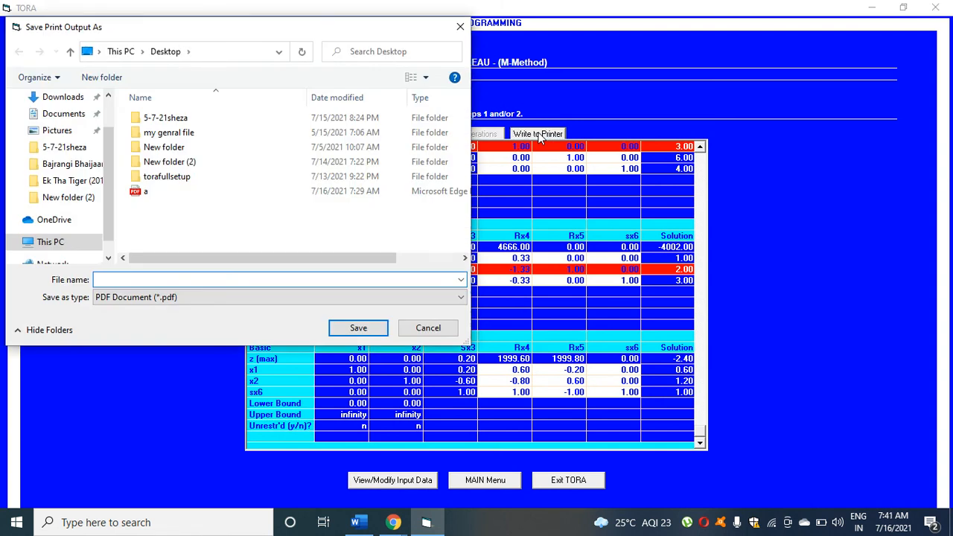
text(bi)
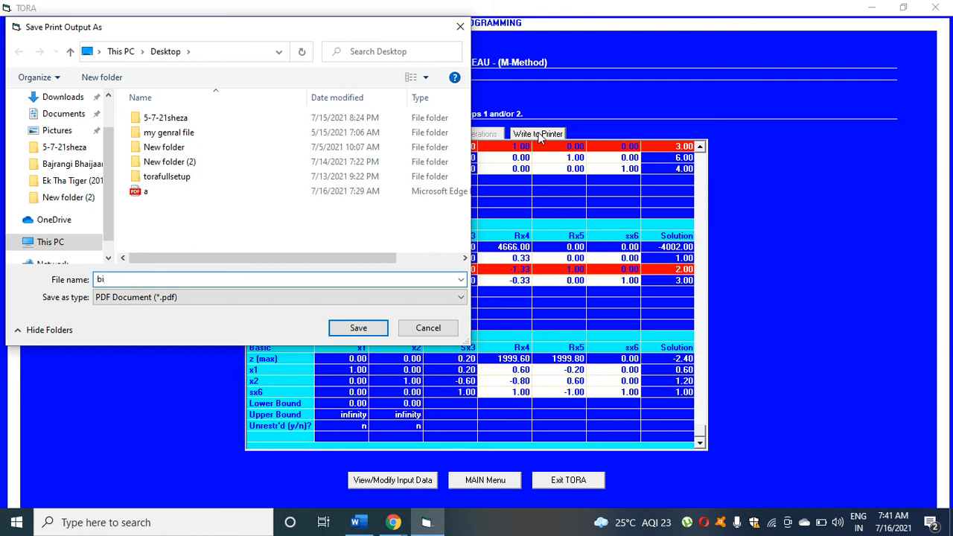
text(g)
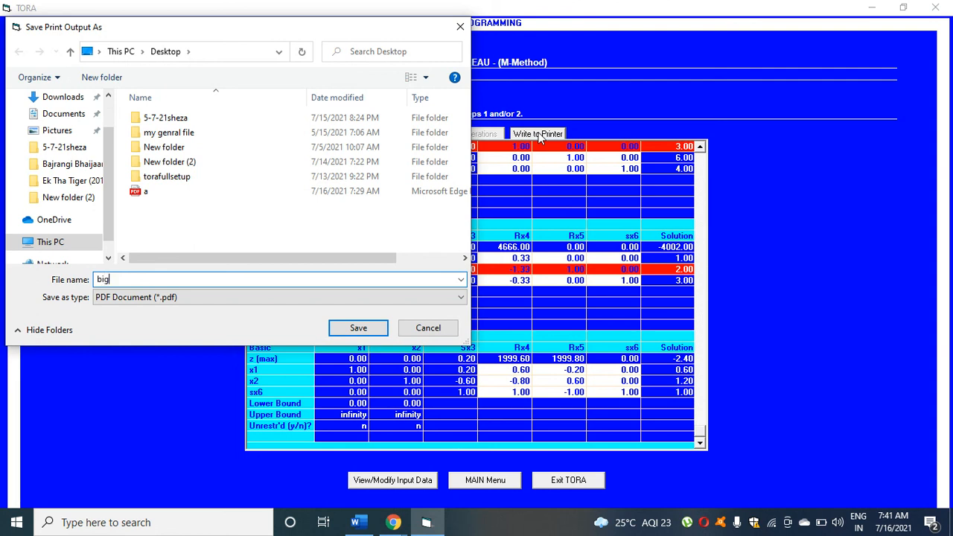
text(m)
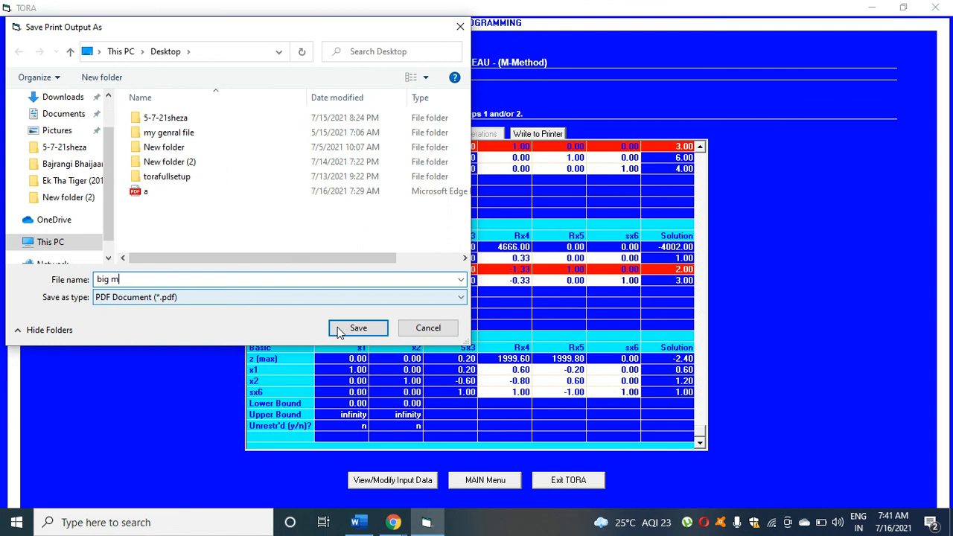
click(358, 328)
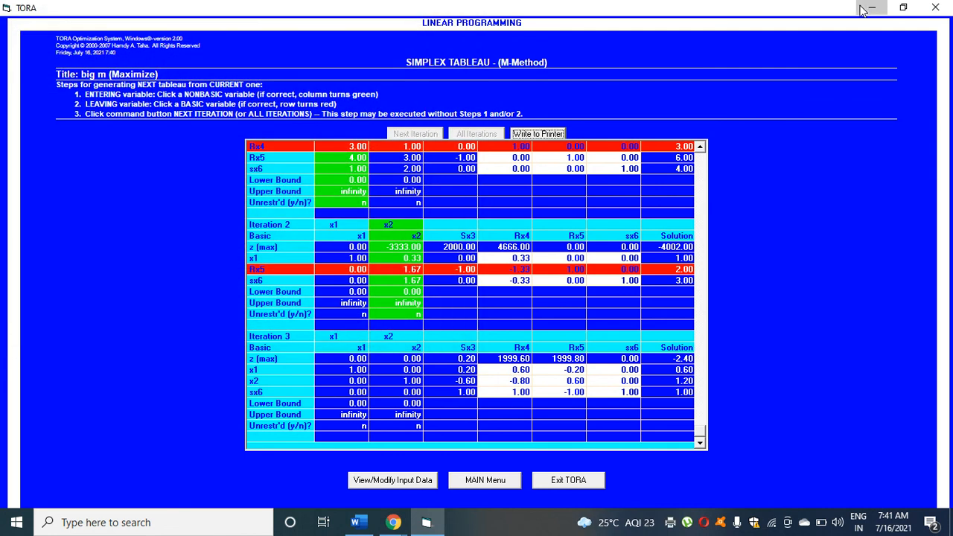
click(846, 11)
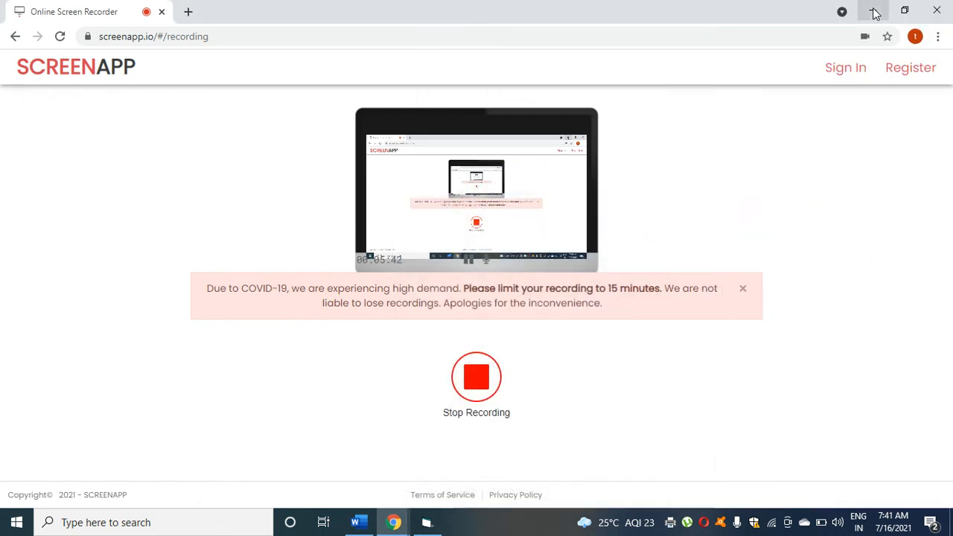
Step: Open big m.pdf from the desktop in Edge and scroll to the final tableau z = -2.40
click(875, 12)
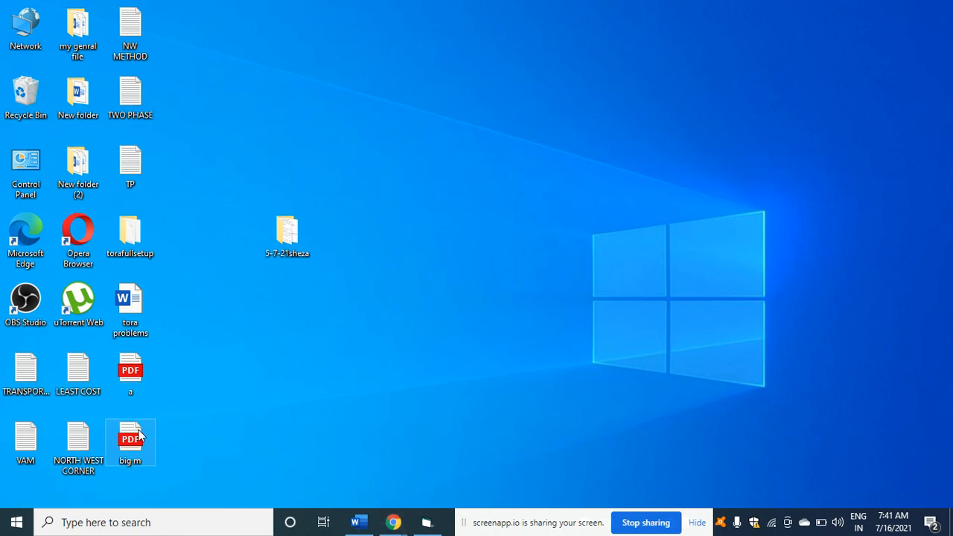
double_click(129, 439)
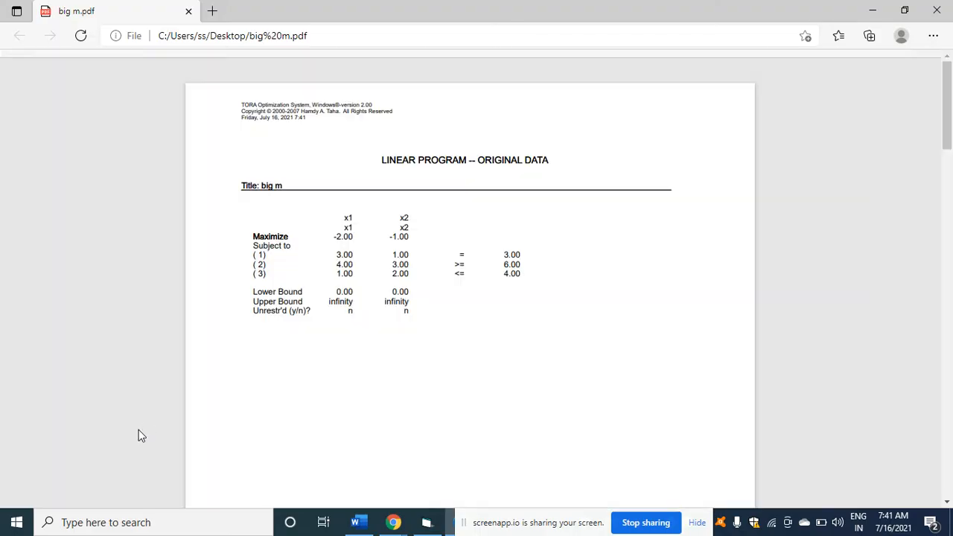
scroll(down, 3)
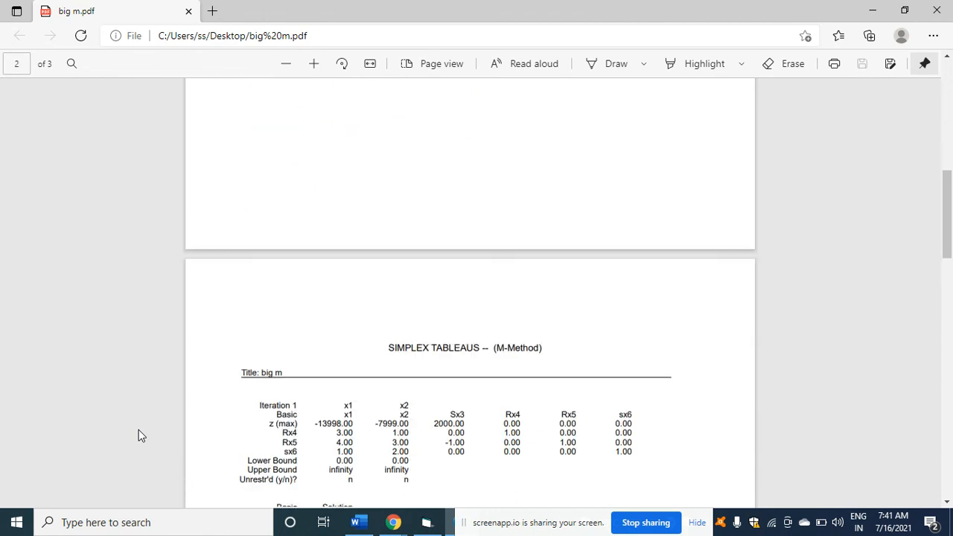
scroll(down, 3)
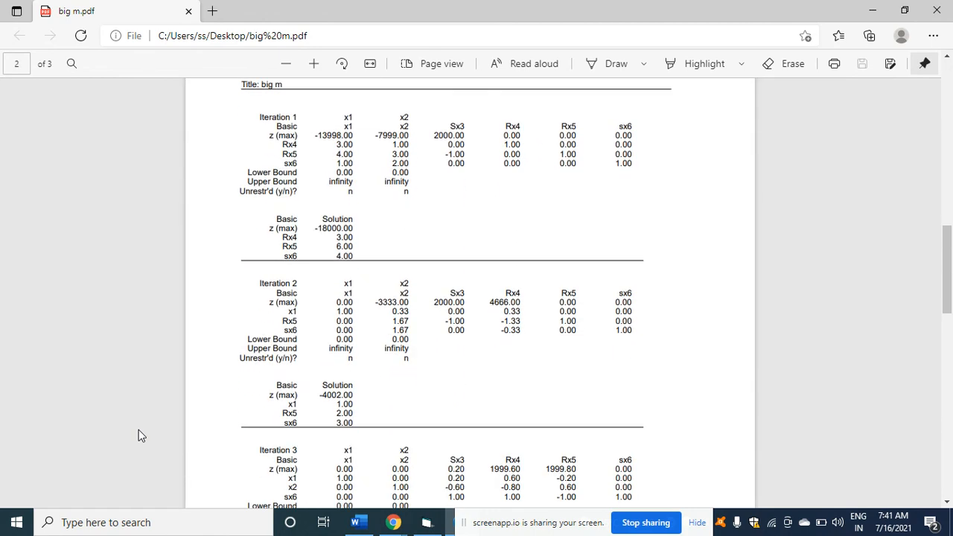
scroll(down, 3)
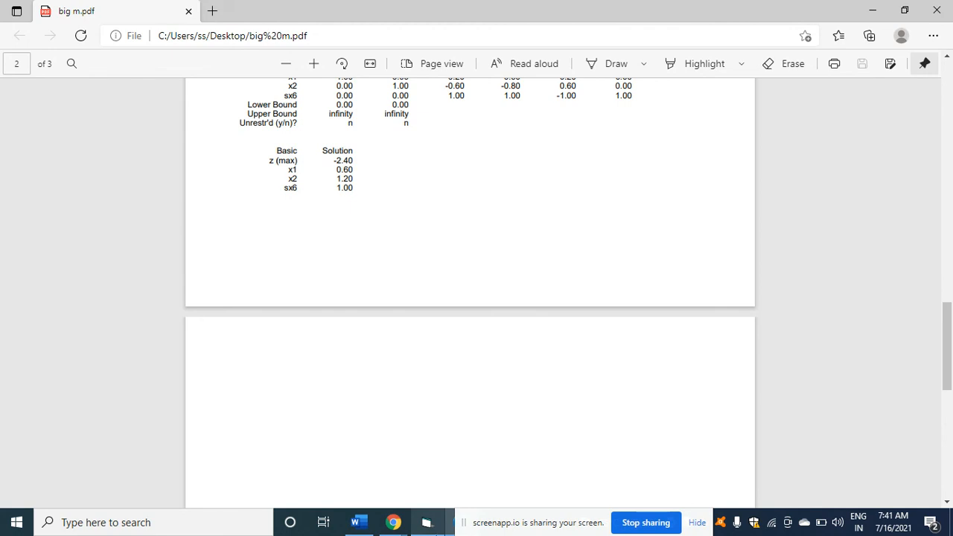
mouse_move(393, 521)
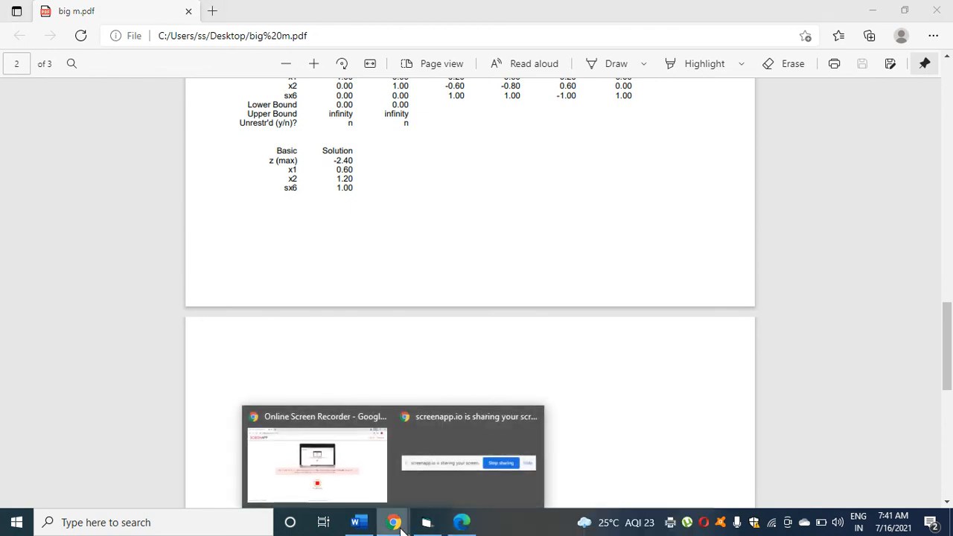